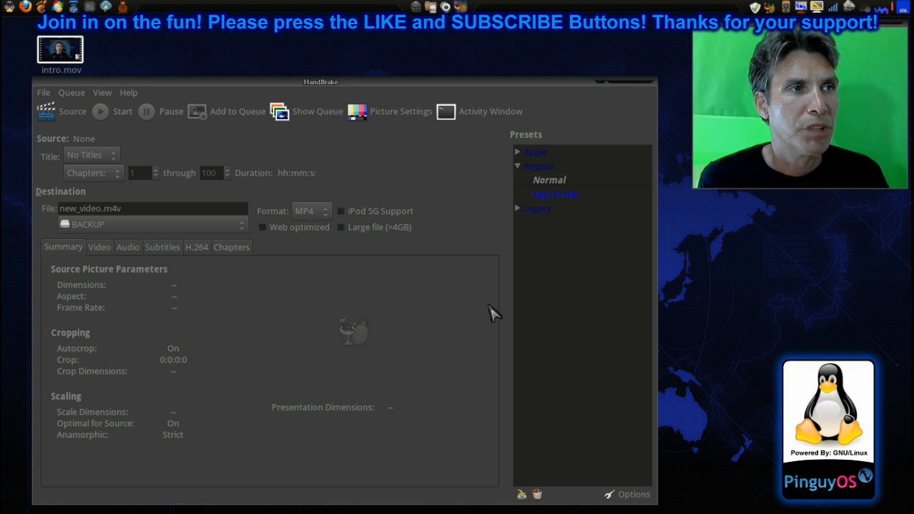
mouse_move(491, 303)
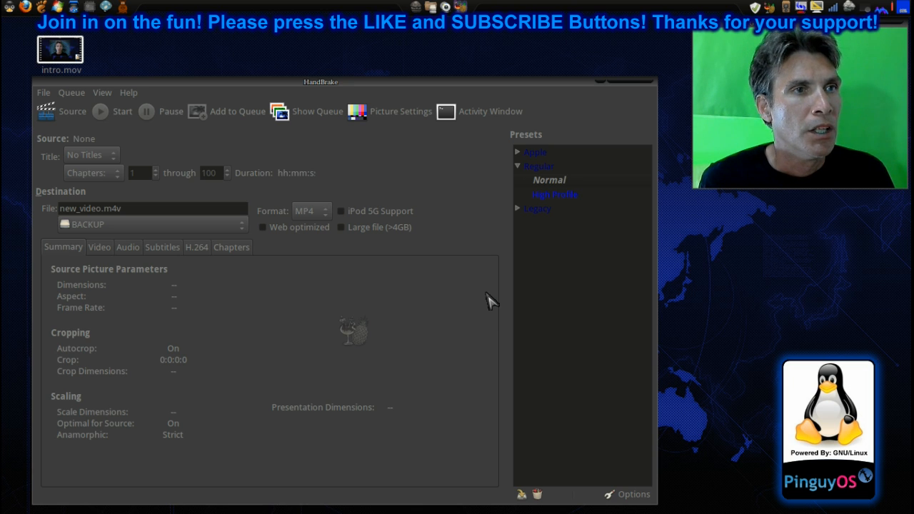
mouse_move(270, 334)
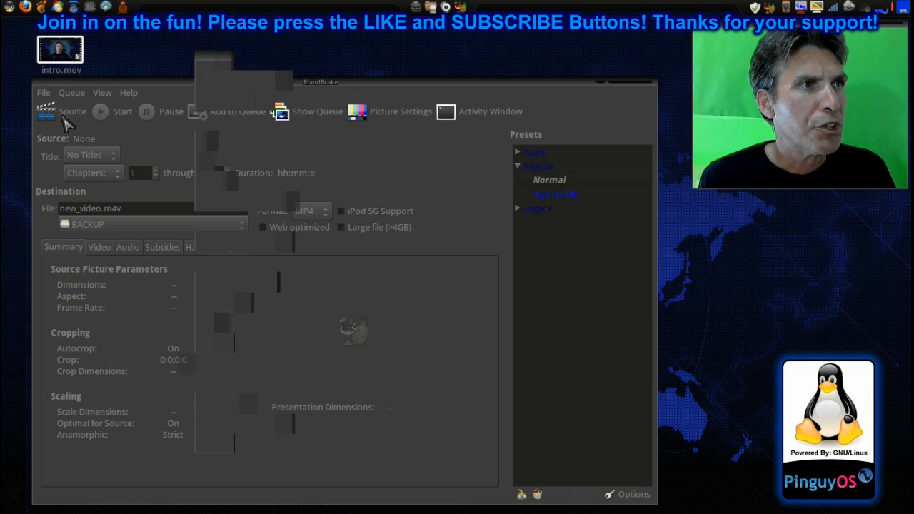
- Load intro.mov from the Desktop as the source video
click(71, 111)
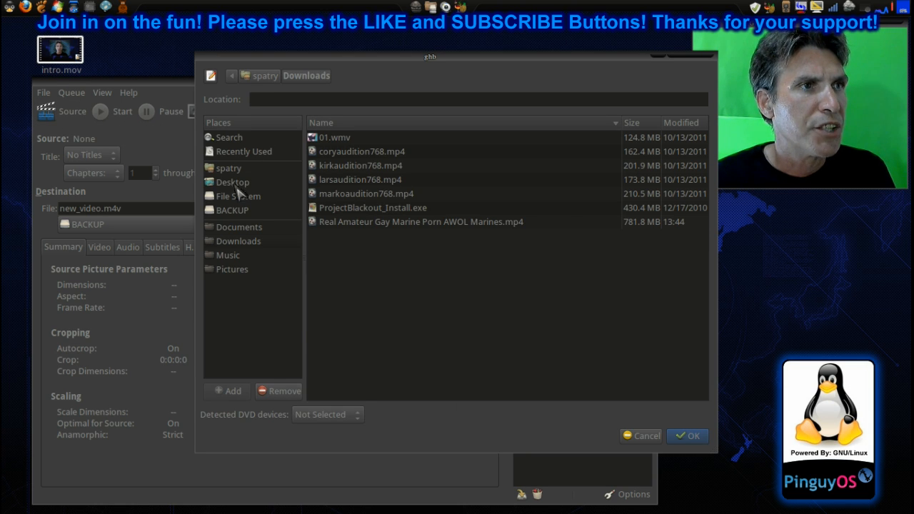
click(232, 183)
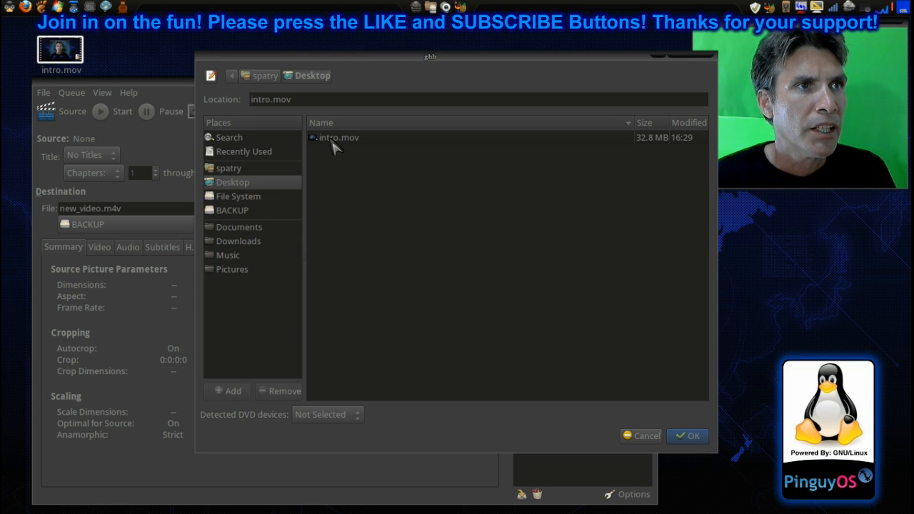
click(338, 137)
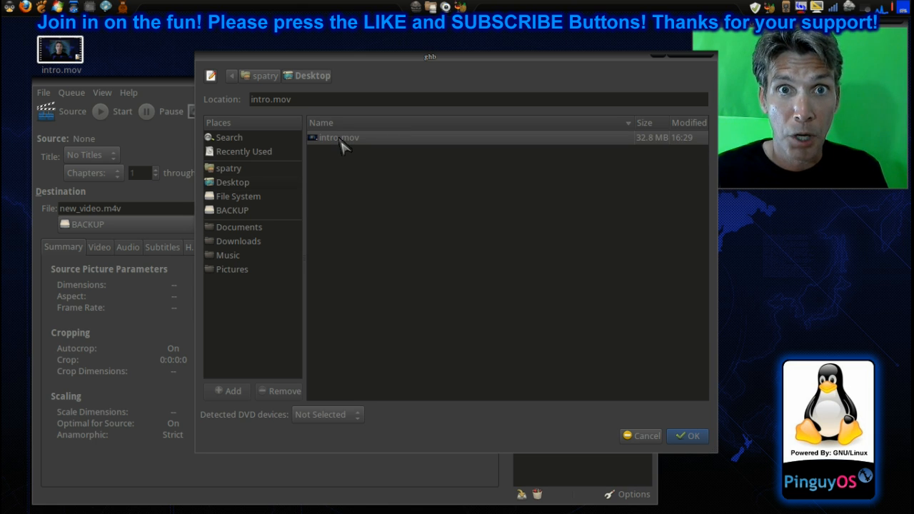
mouse_move(568, 407)
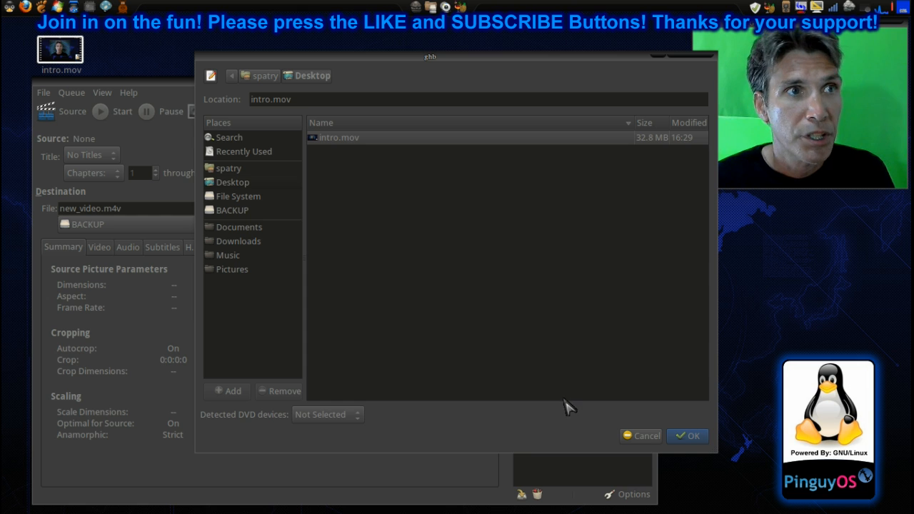
click(687, 435)
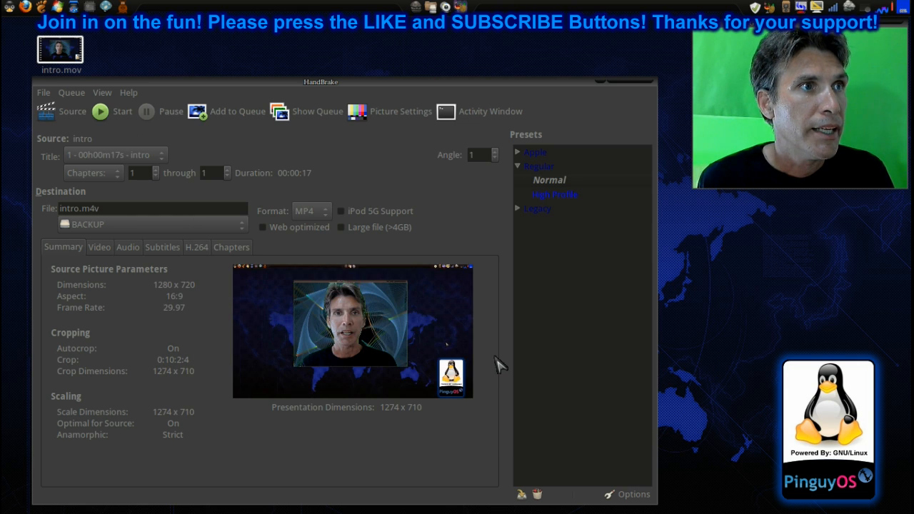
mouse_move(383, 378)
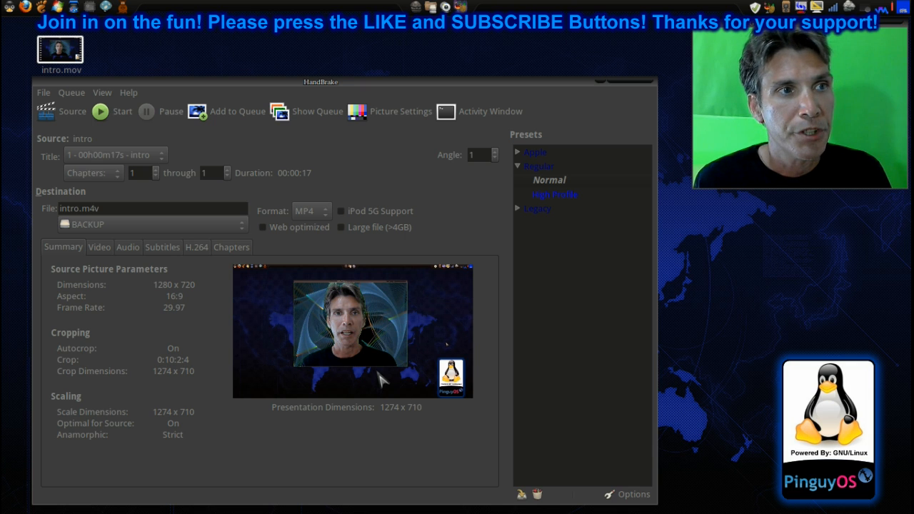
mouse_move(400, 420)
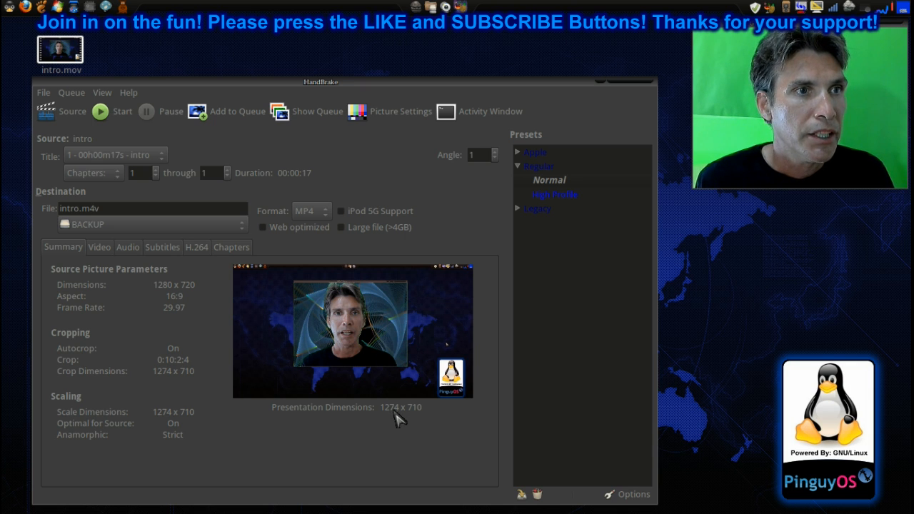
mouse_move(417, 419)
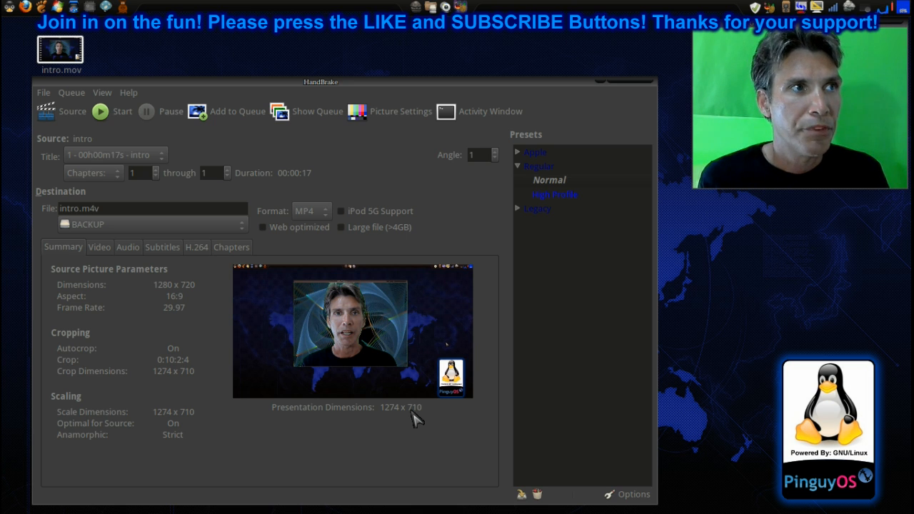
mouse_move(49, 174)
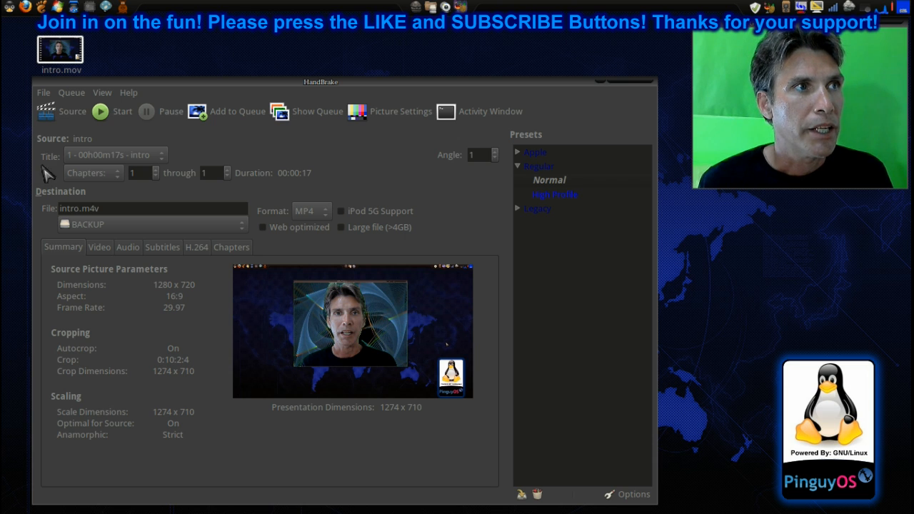
- Change the output destination folder for intro.m4v from BACKUP to Documents
click(43, 91)
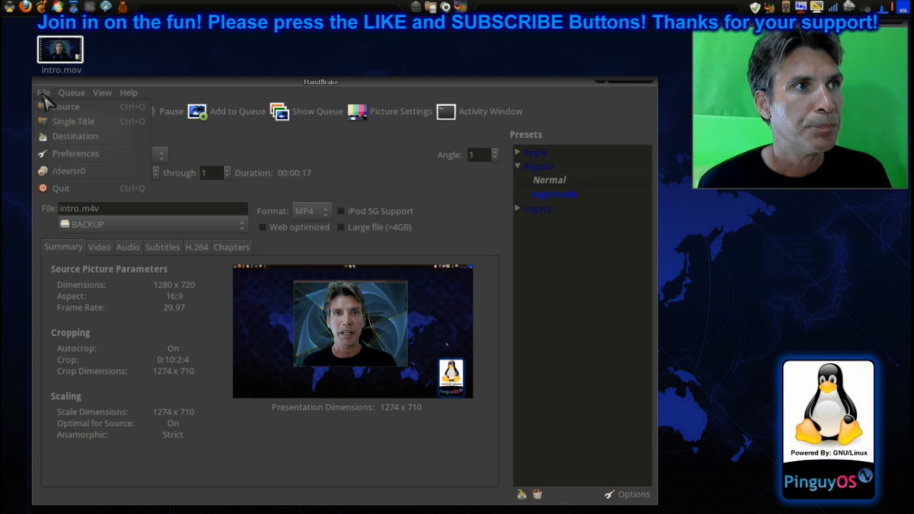
mouse_move(54, 122)
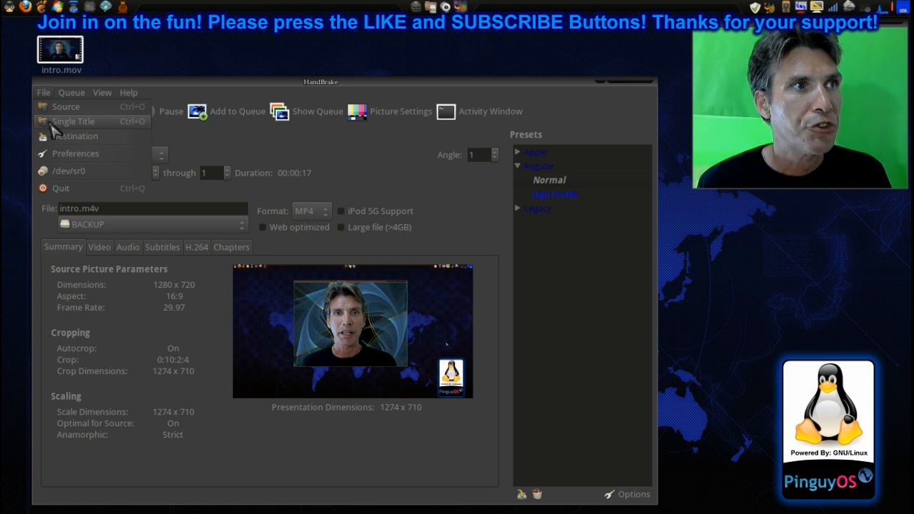
mouse_move(75, 136)
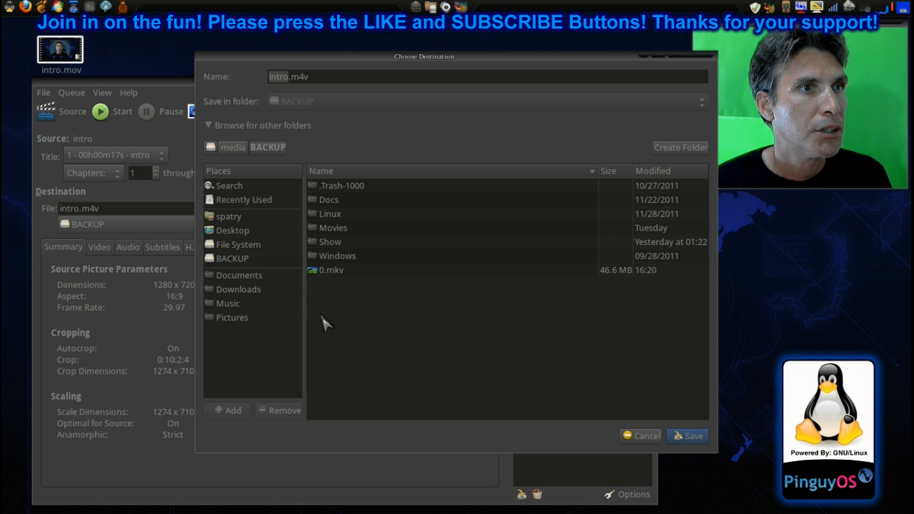
click(238, 274)
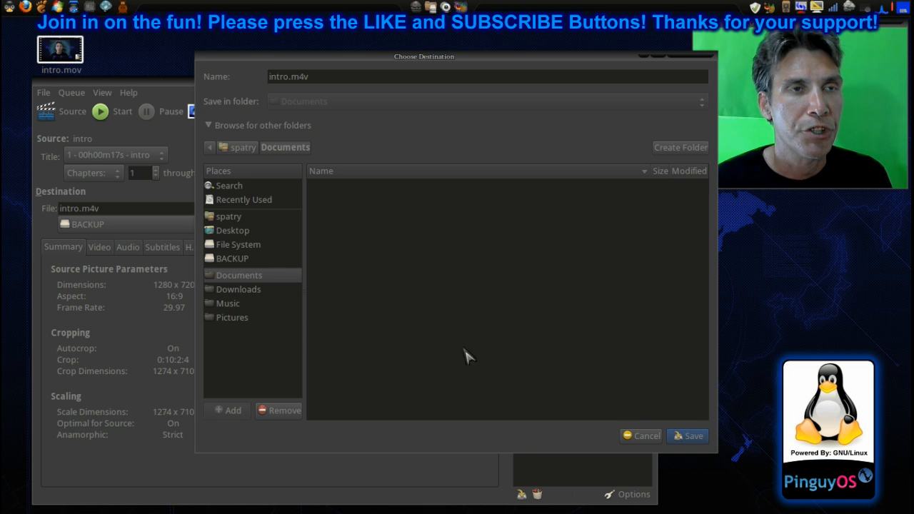
click(685, 436)
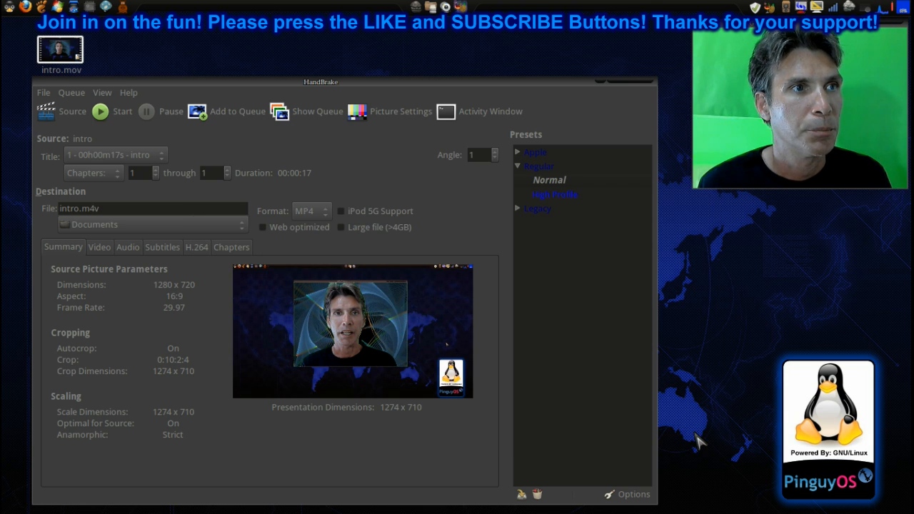
mouse_move(582, 394)
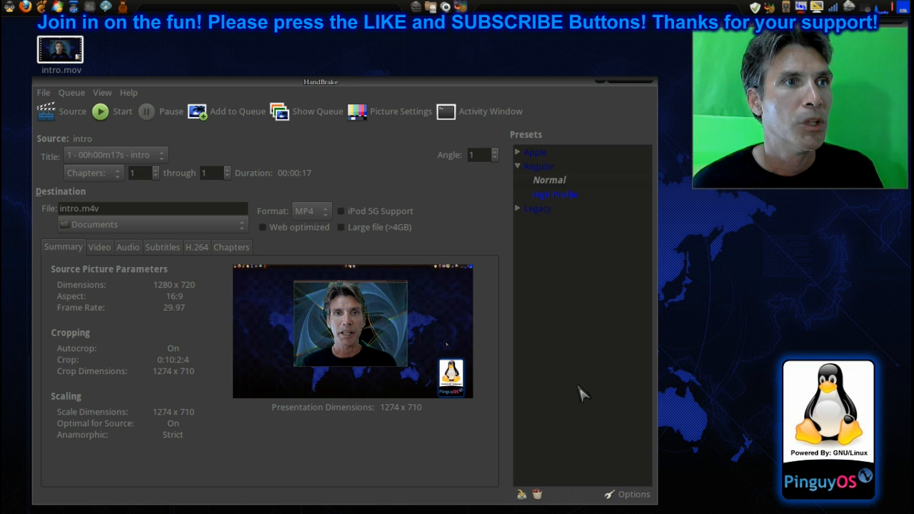
mouse_move(421, 288)
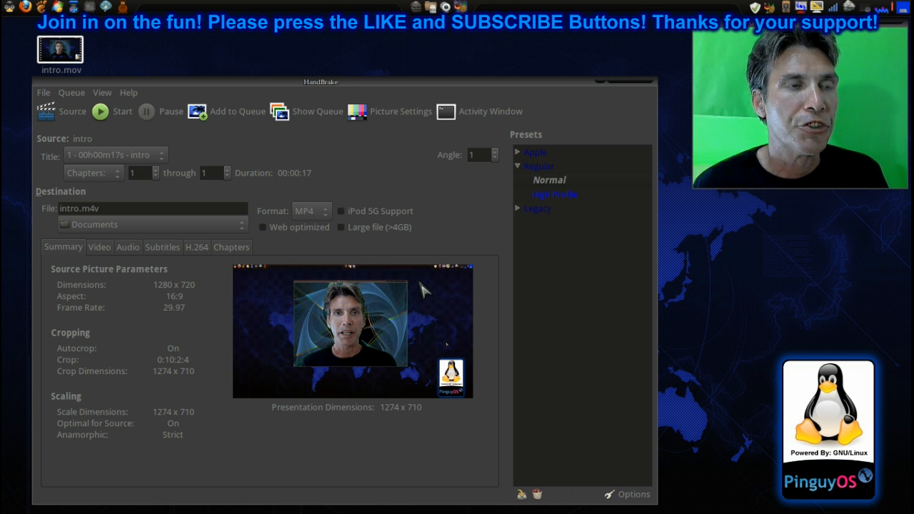
click(312, 212)
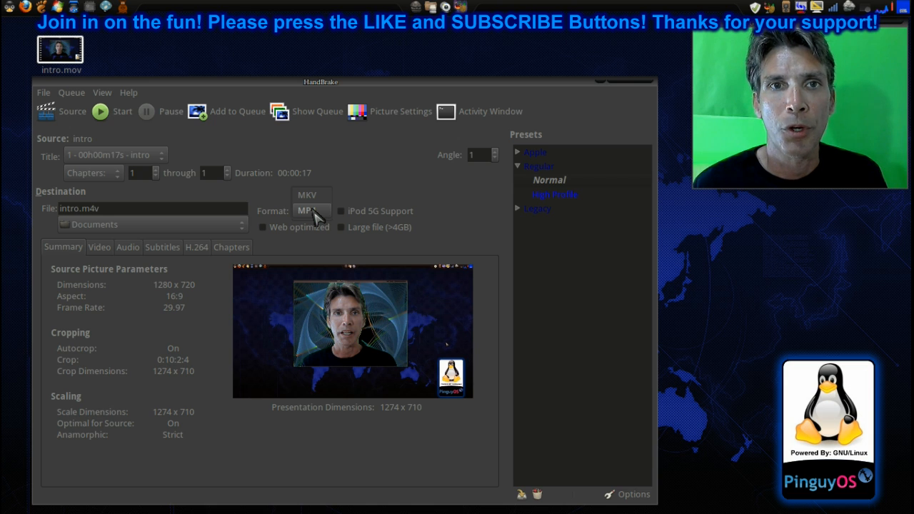
click(312, 211)
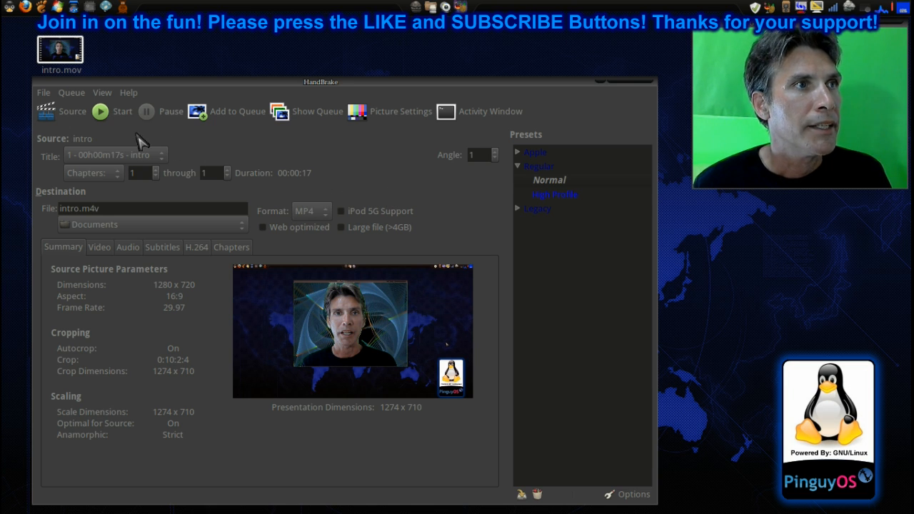
click(72, 91)
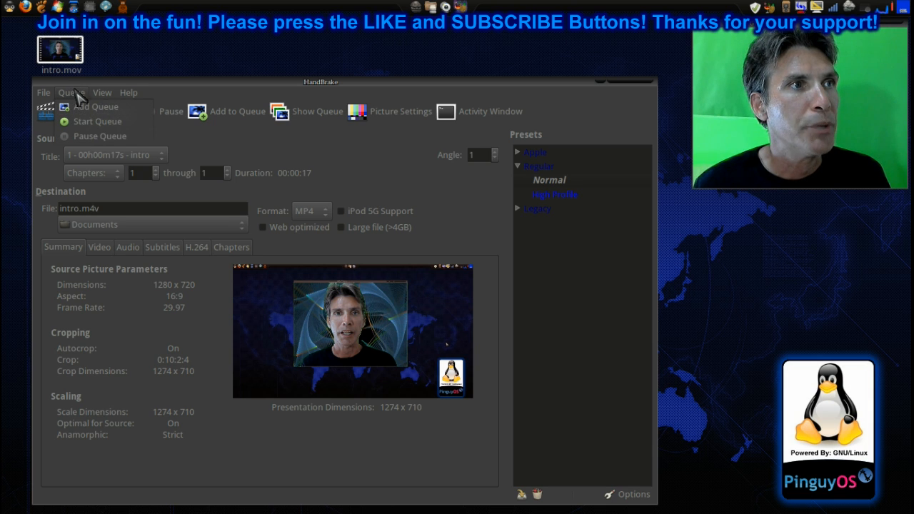
mouse_move(93, 106)
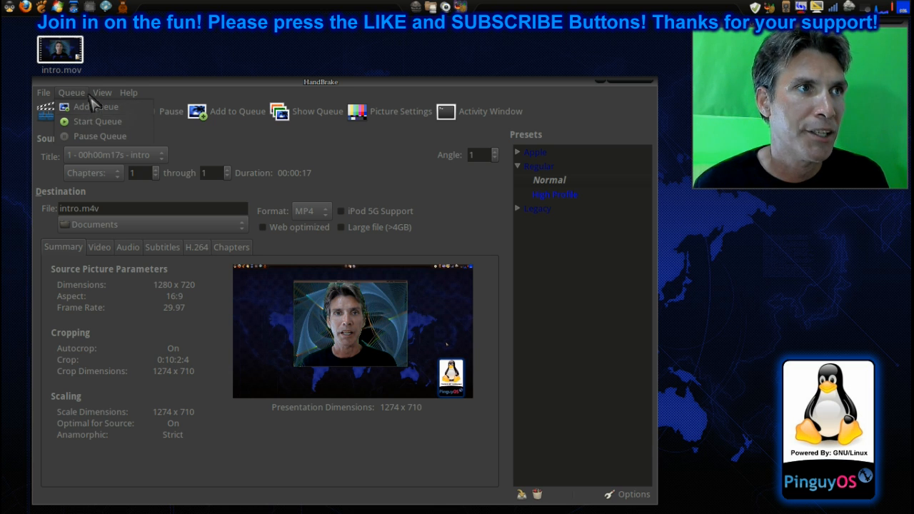
click(102, 92)
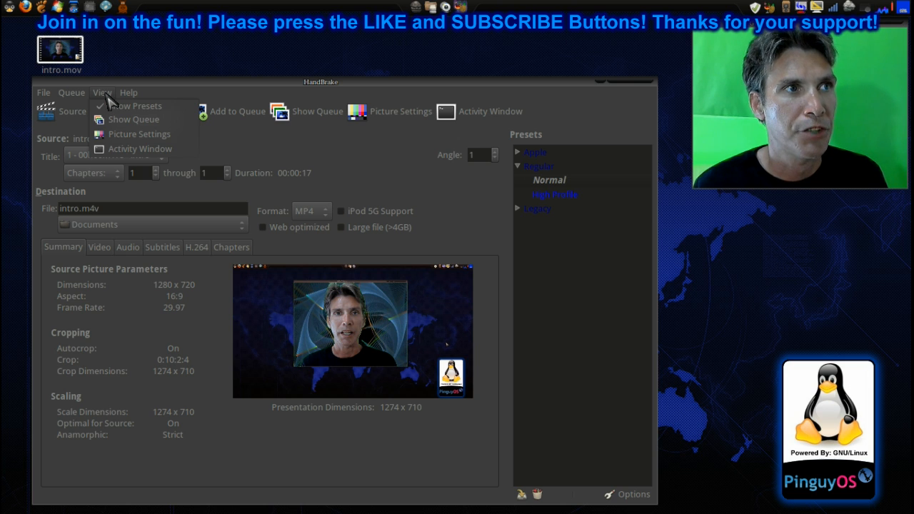
mouse_move(133, 120)
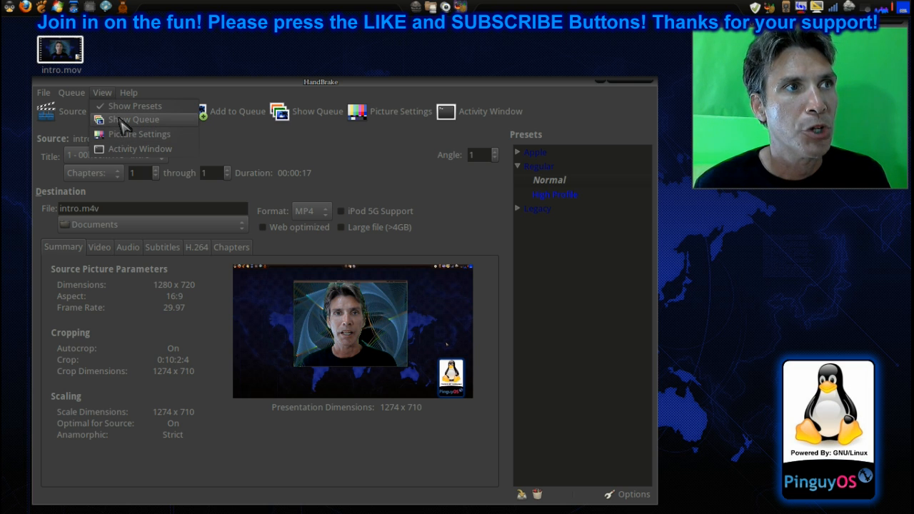
mouse_move(131, 154)
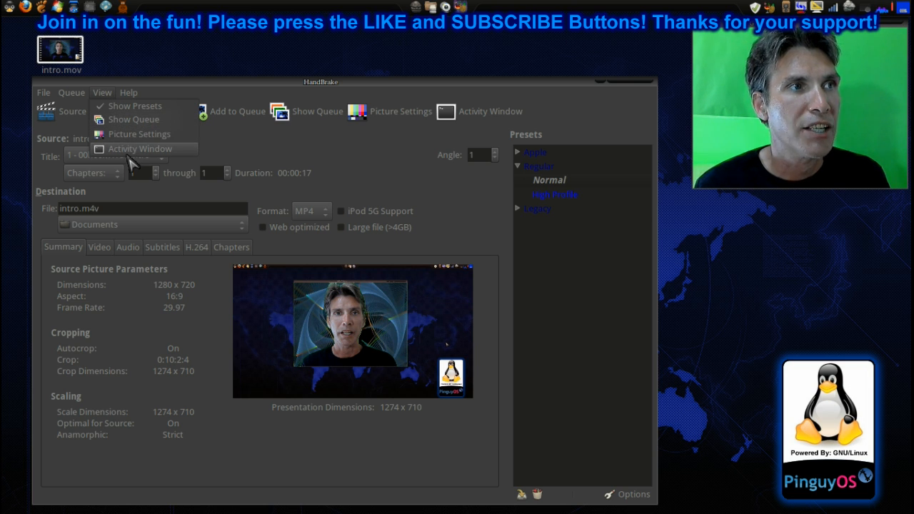
click(128, 91)
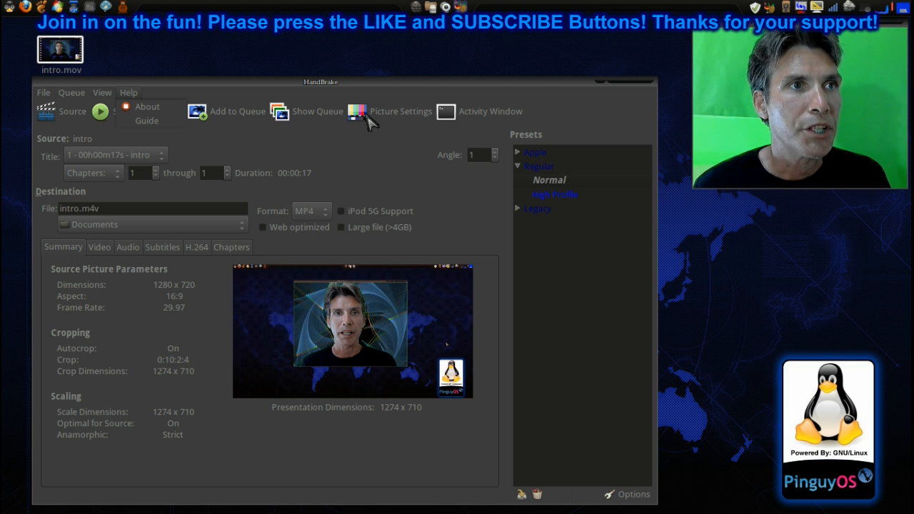
- Turn off Auto Crop and raise the top crop to 98 pixels, starting the bottom crop
click(399, 111)
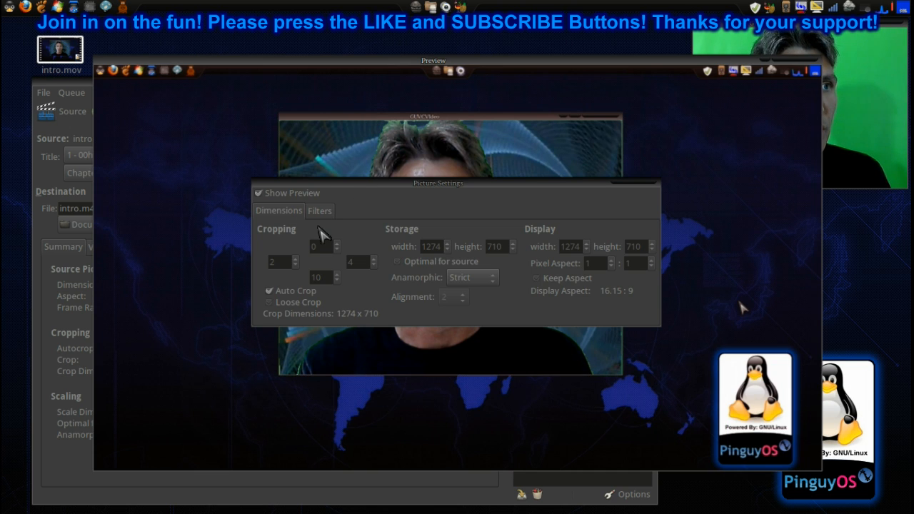
mouse_move(300, 274)
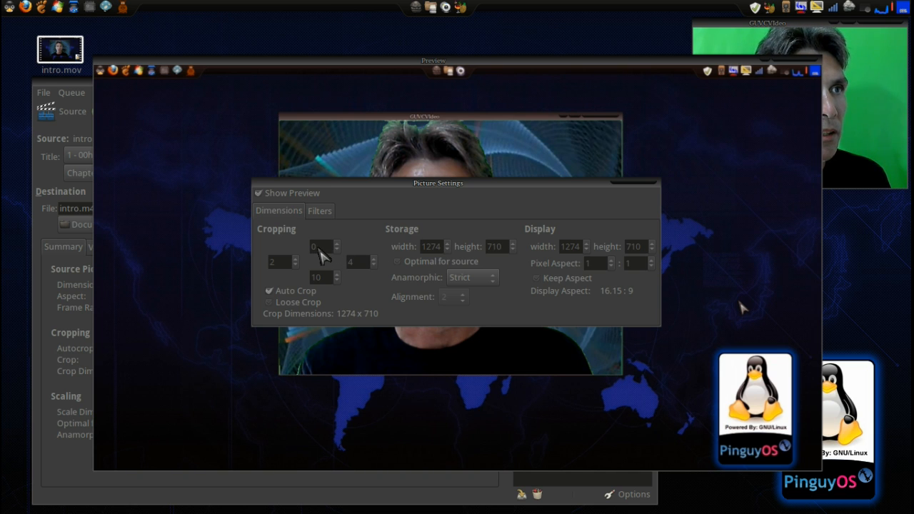
mouse_move(321, 250)
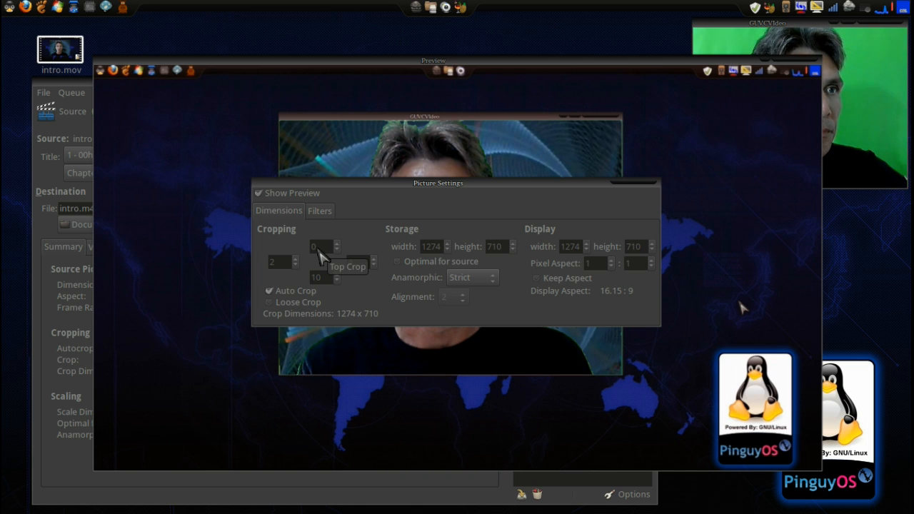
mouse_move(377, 277)
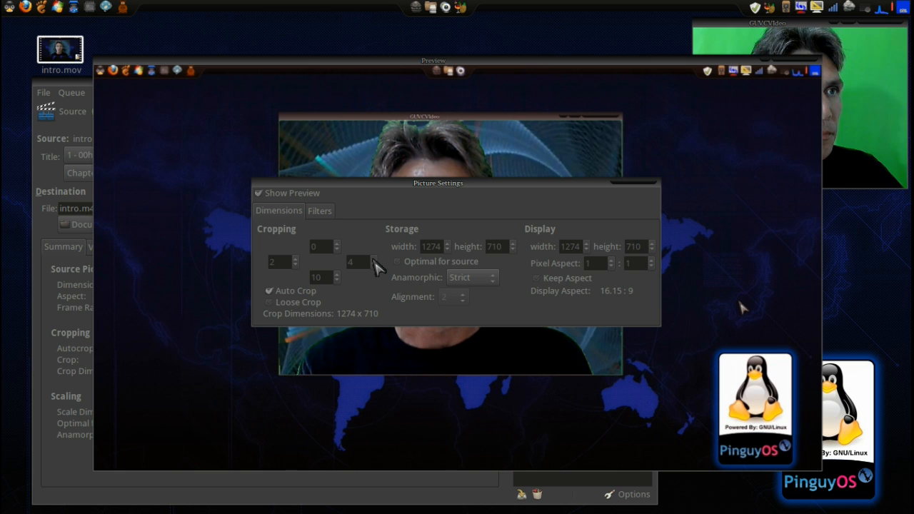
mouse_move(345, 285)
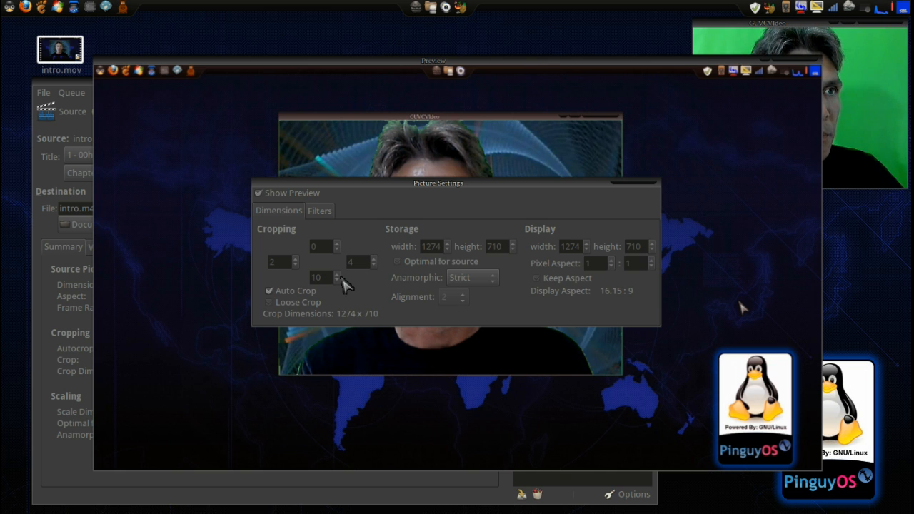
mouse_move(322, 277)
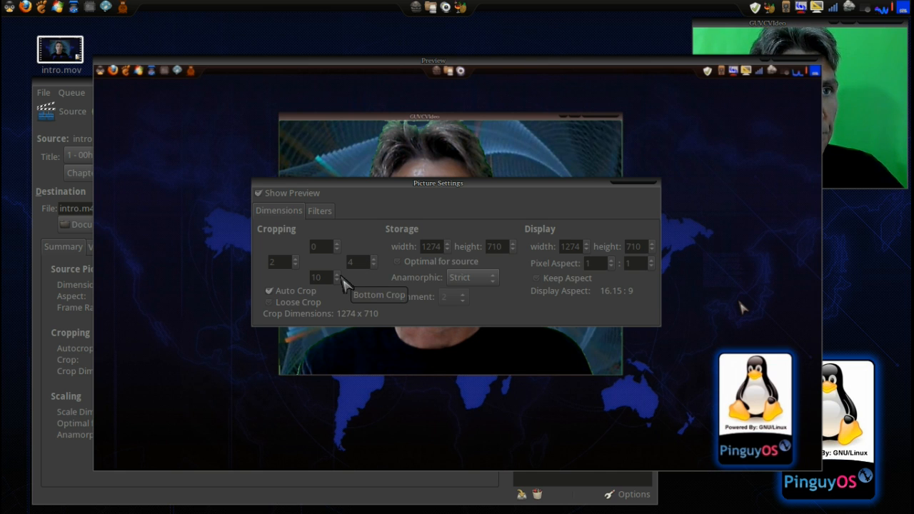
mouse_move(274, 306)
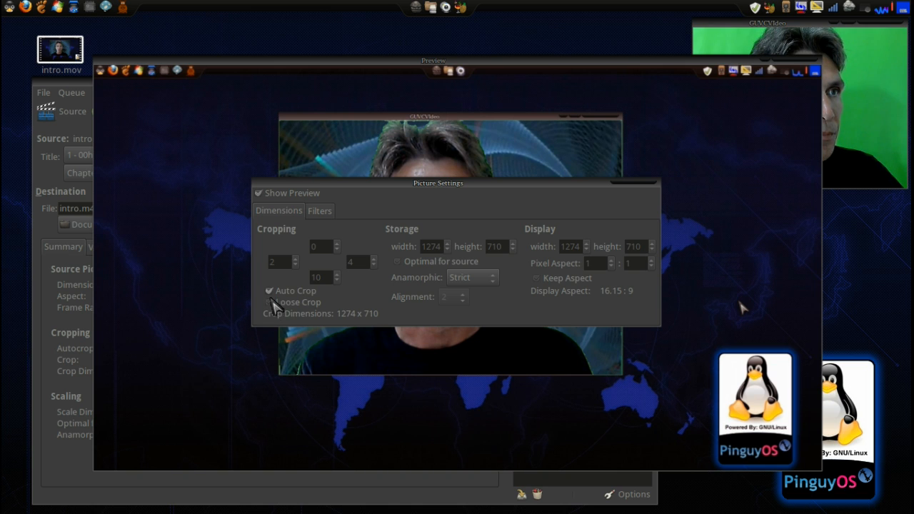
click(269, 291)
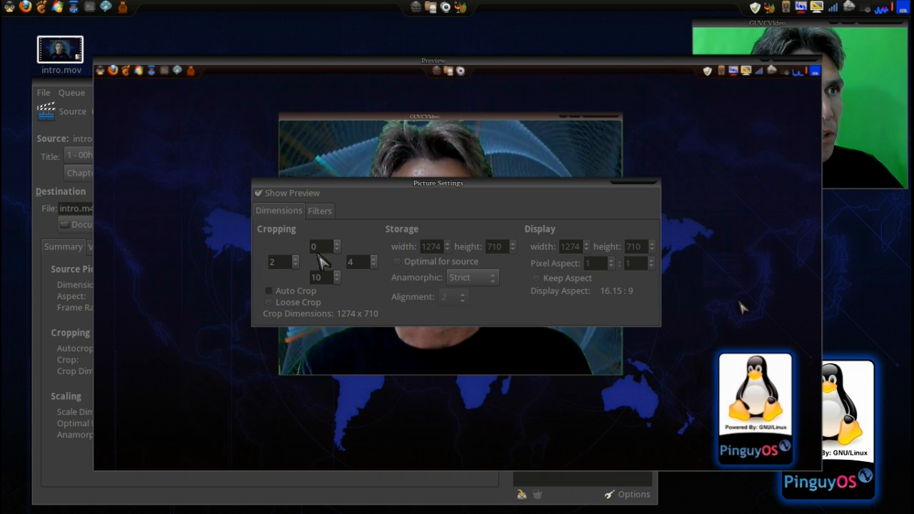
click(337, 243)
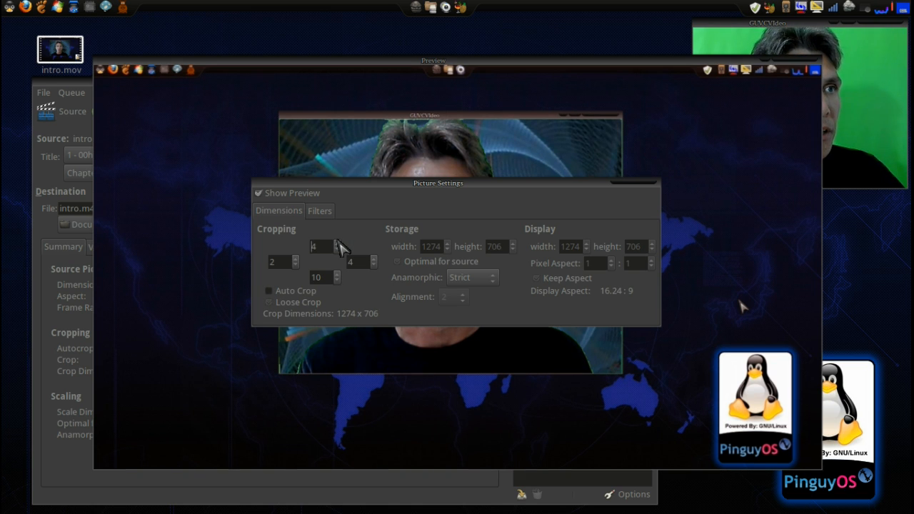
click(337, 243)
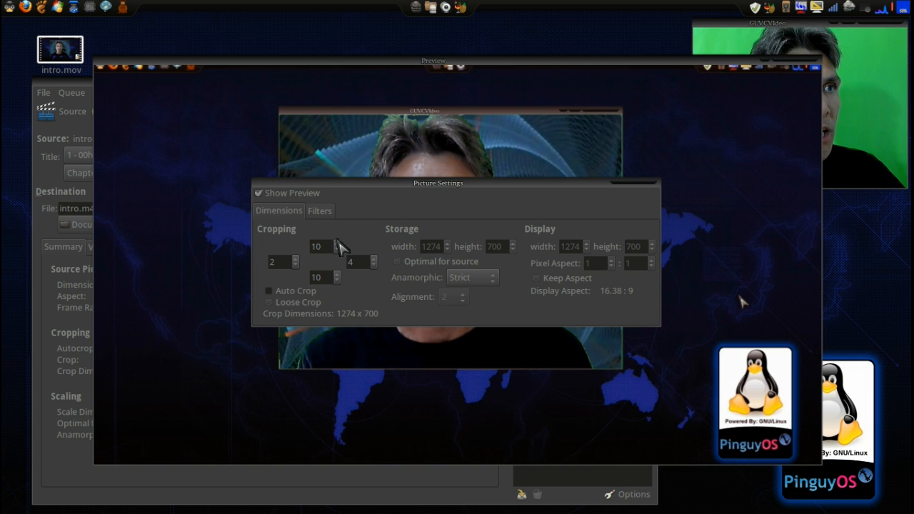
click(337, 243)
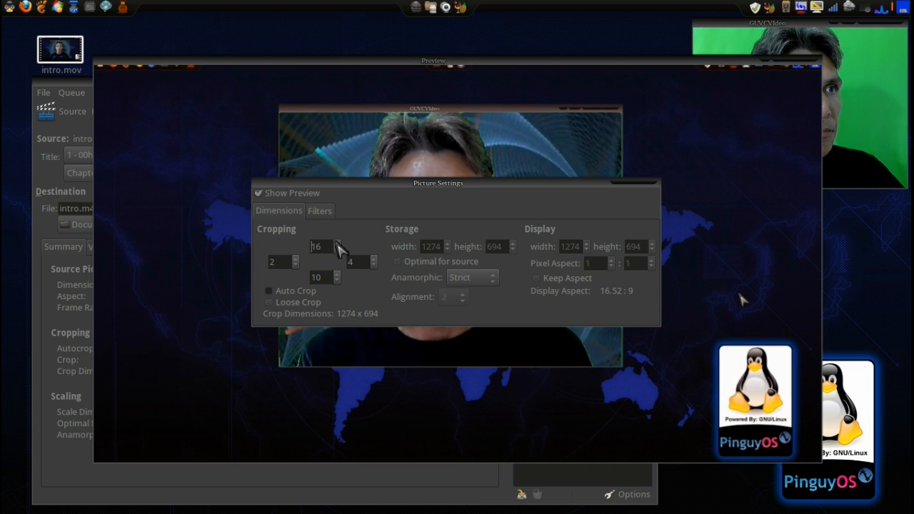
click(335, 243)
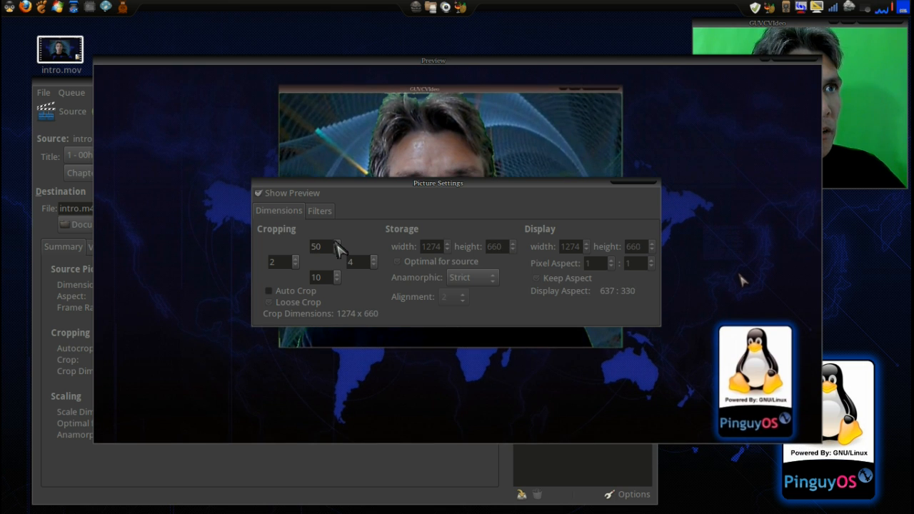
click(337, 243)
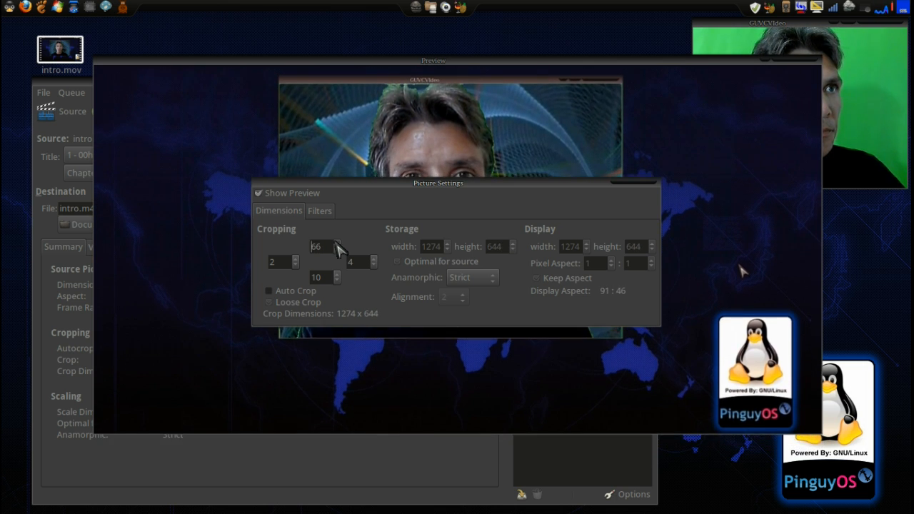
click(337, 243)
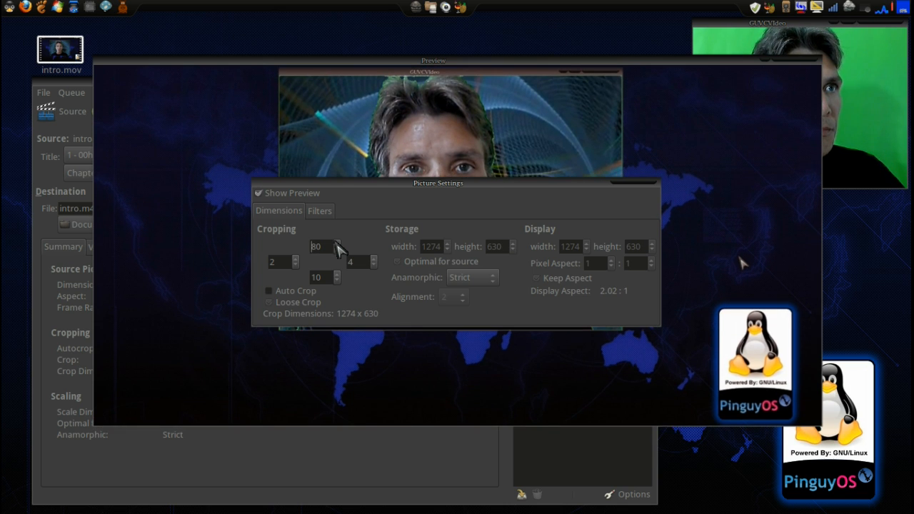
click(337, 242)
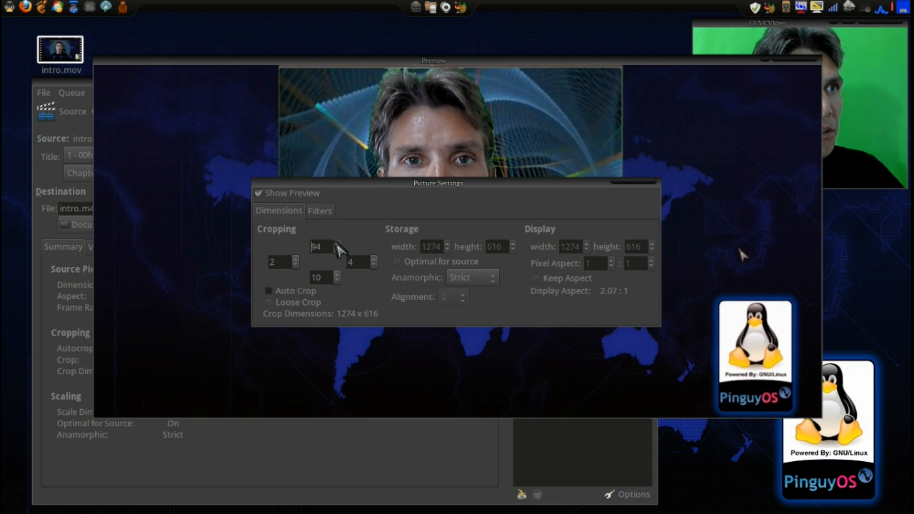
click(337, 243)
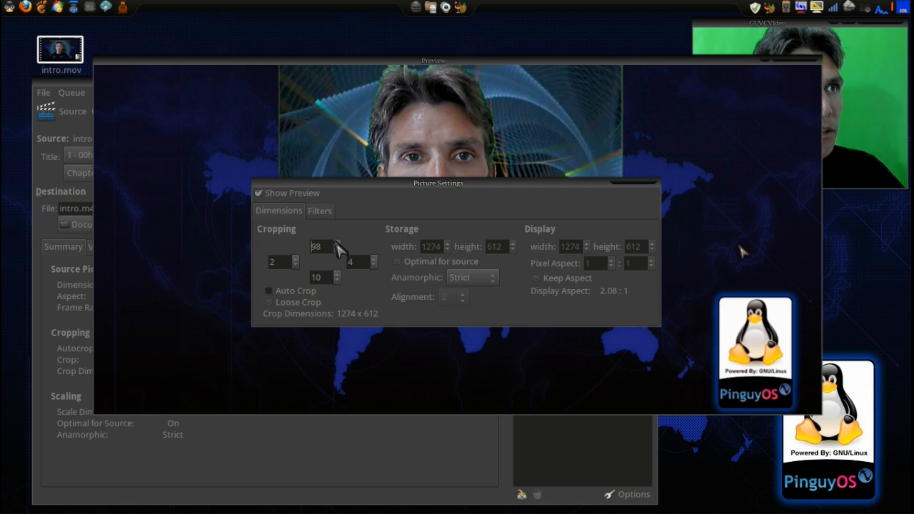
mouse_move(299, 268)
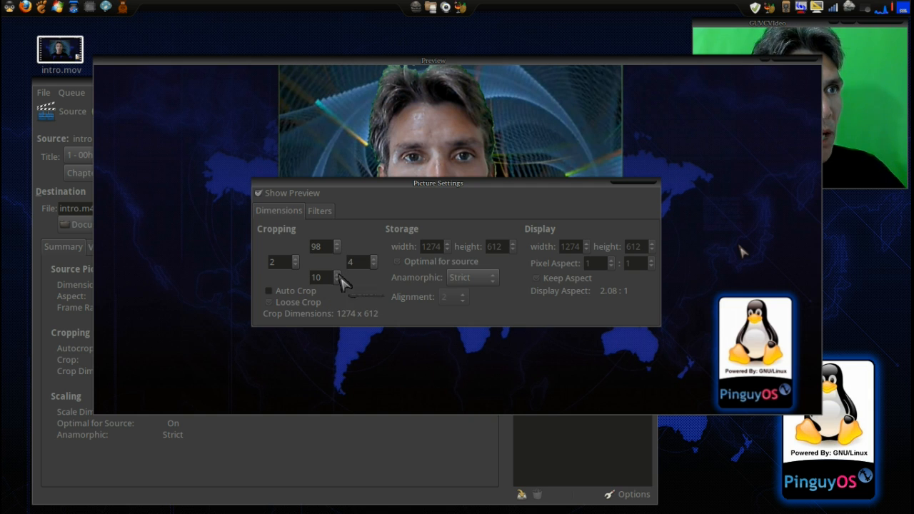
click(337, 274)
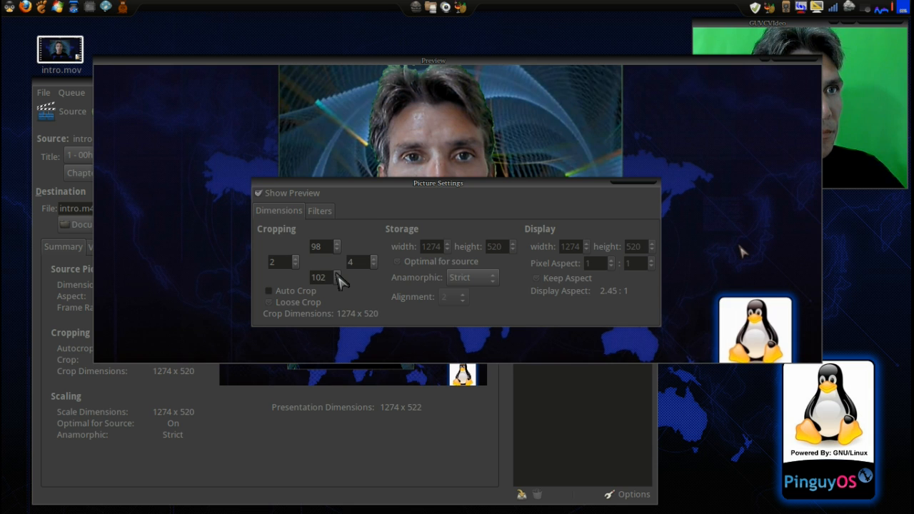
- Raise the bottom crop to 180 pixels, leaving crop dimensions 1274 x 442
click(332, 274)
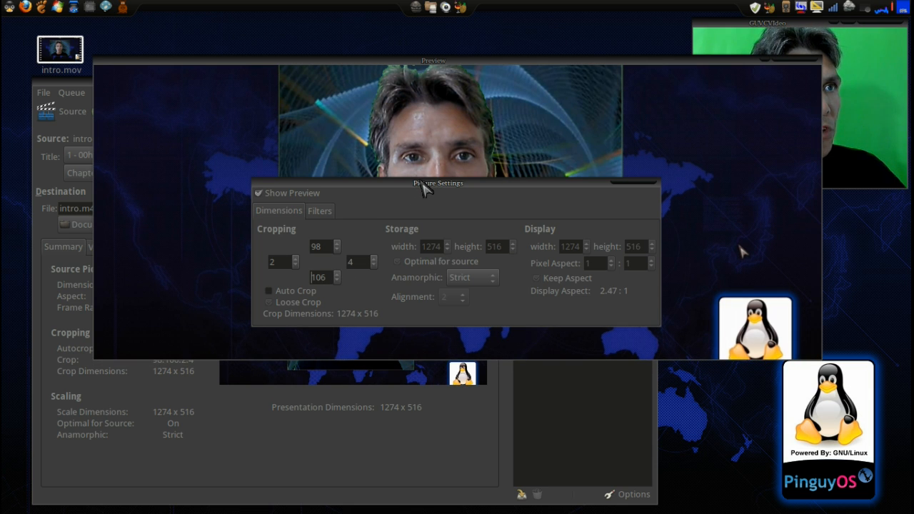
drag(434, 182, 431, 92)
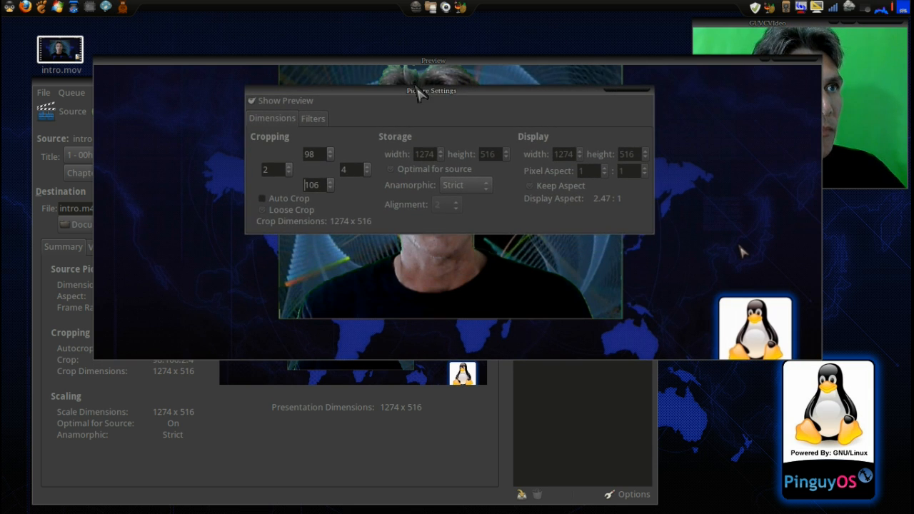
click(330, 183)
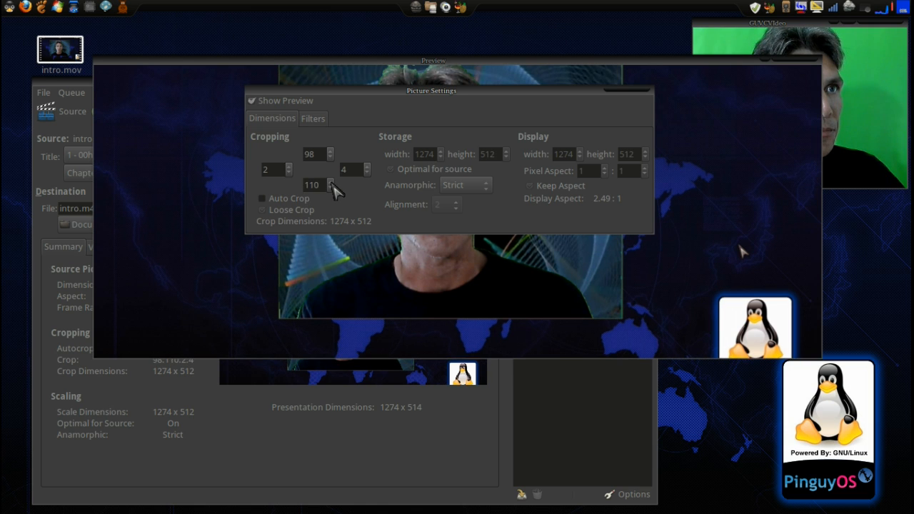
click(331, 183)
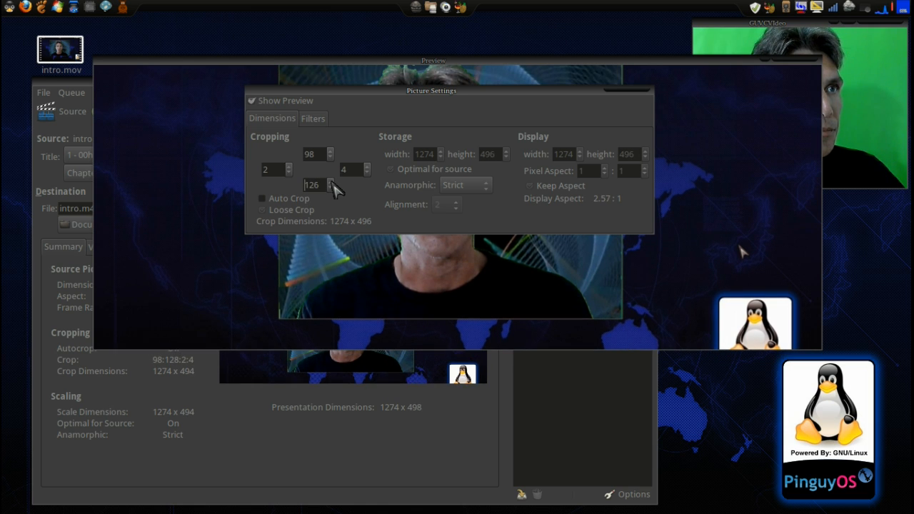
click(330, 183)
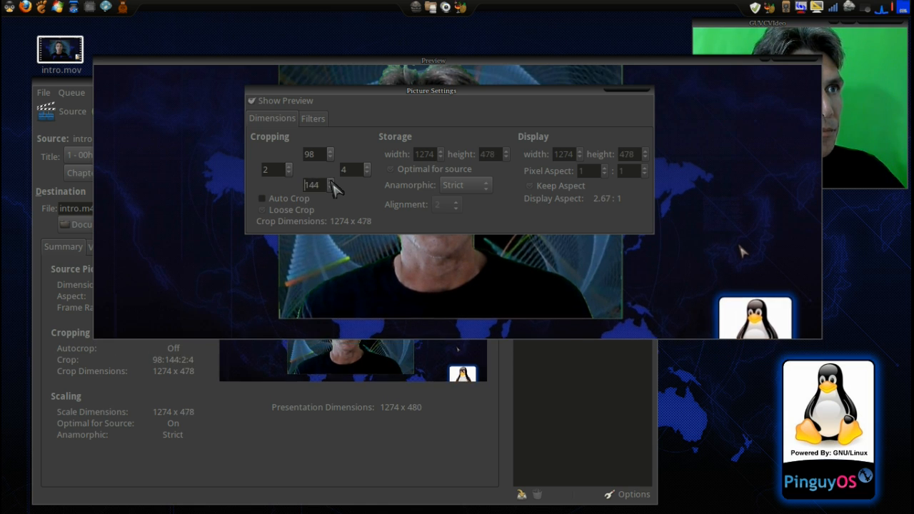
click(330, 183)
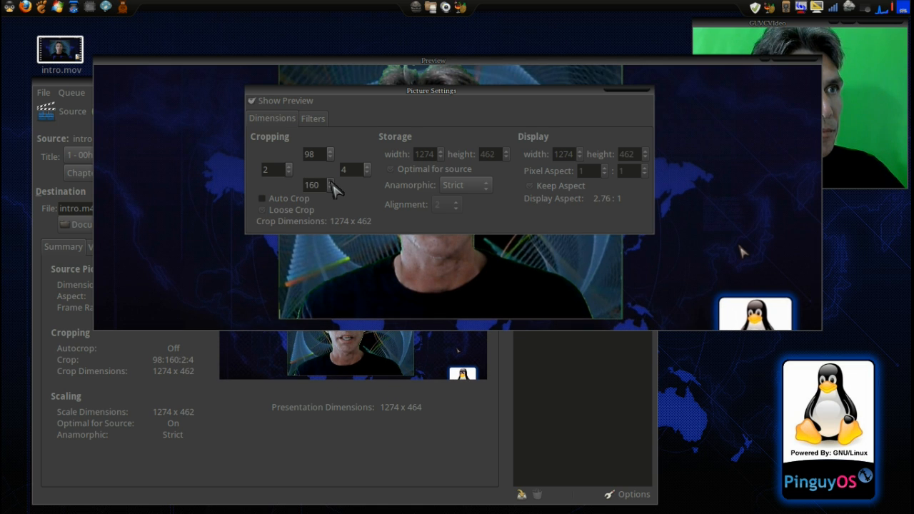
click(331, 183)
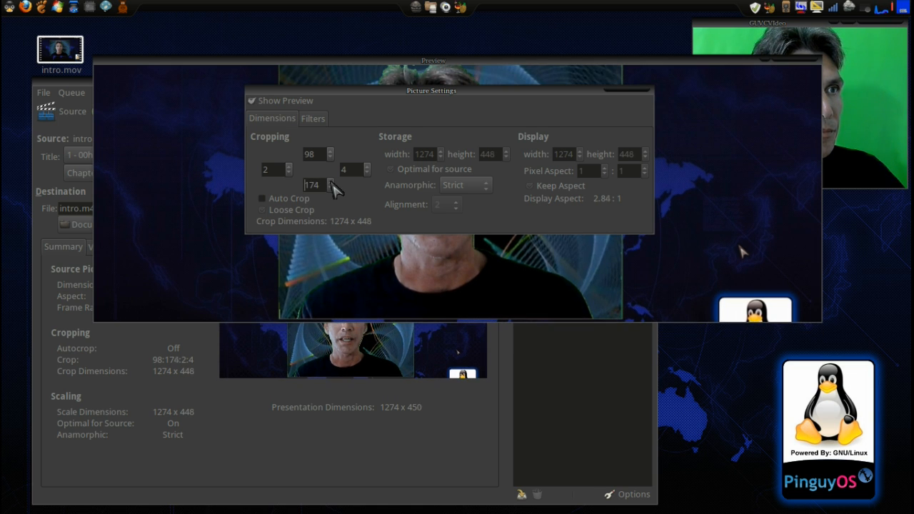
click(329, 182)
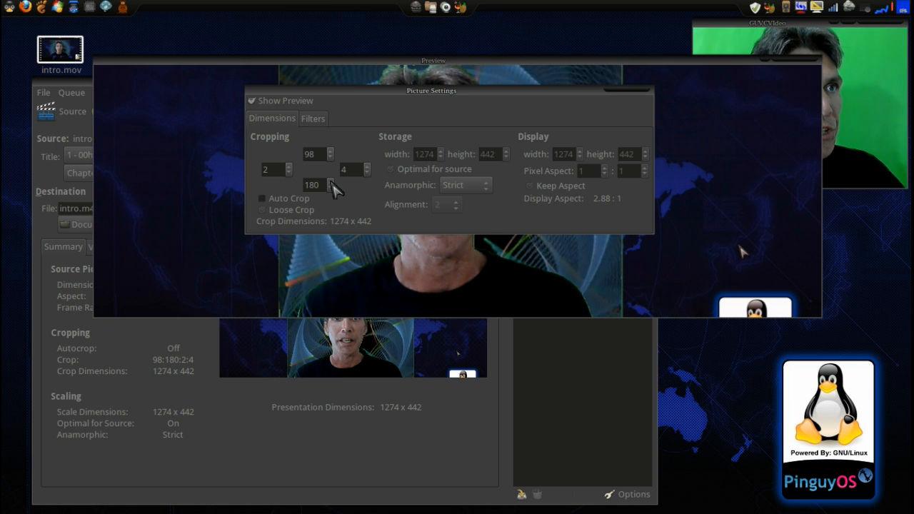
mouse_move(368, 170)
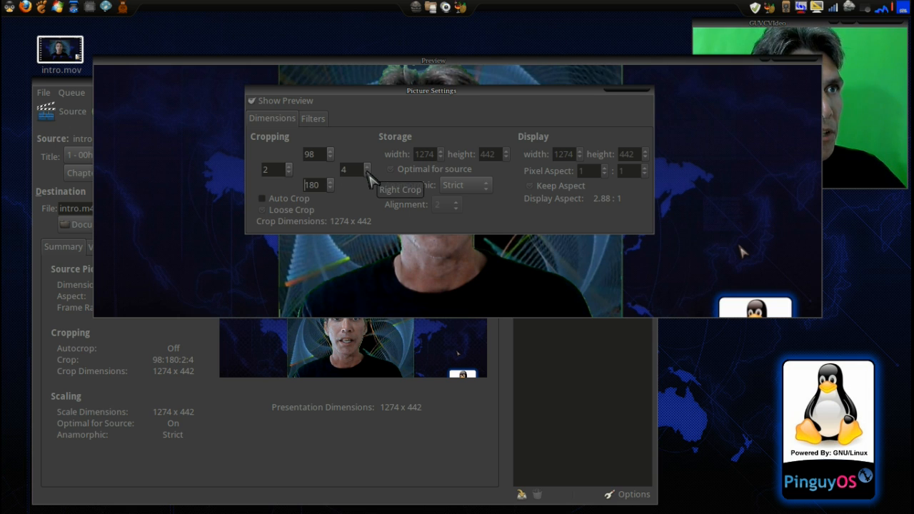
- Crop 358 pixels from the right, leaving a 920 x 442 picture
click(368, 173)
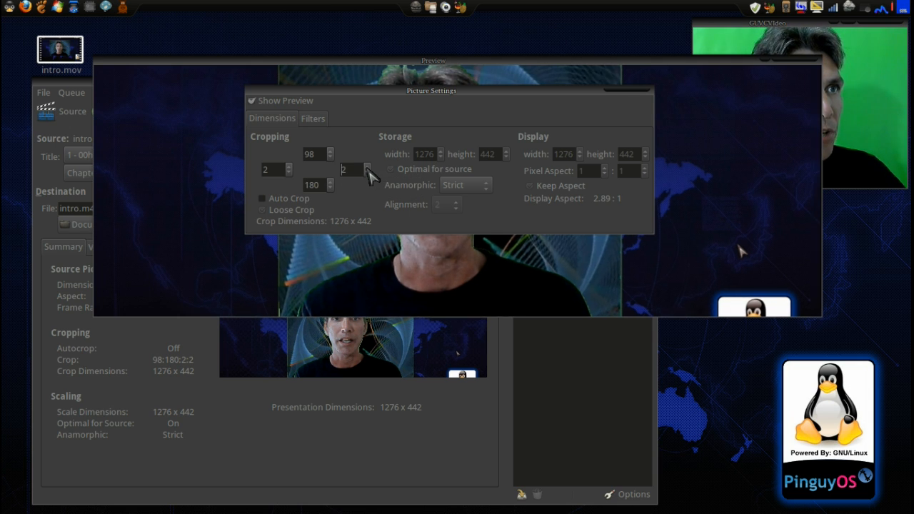
click(369, 166)
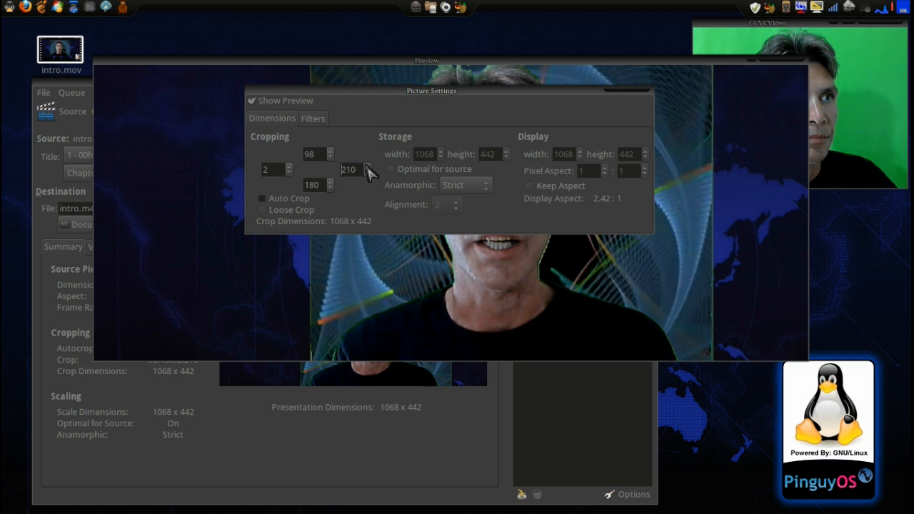
click(328, 165)
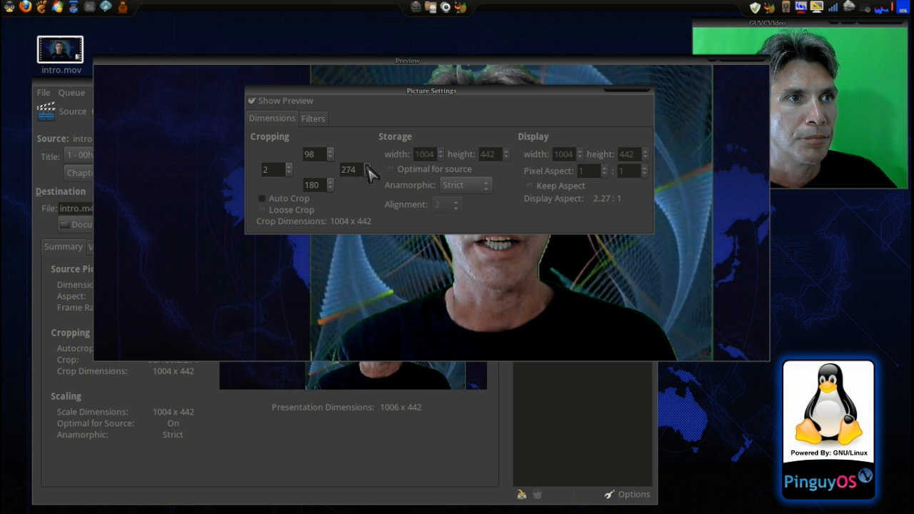
click(363, 165)
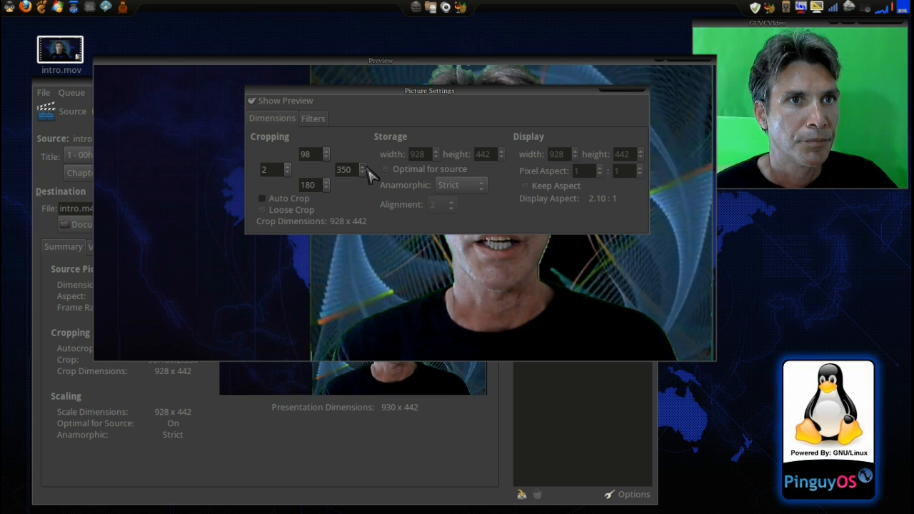
click(361, 165)
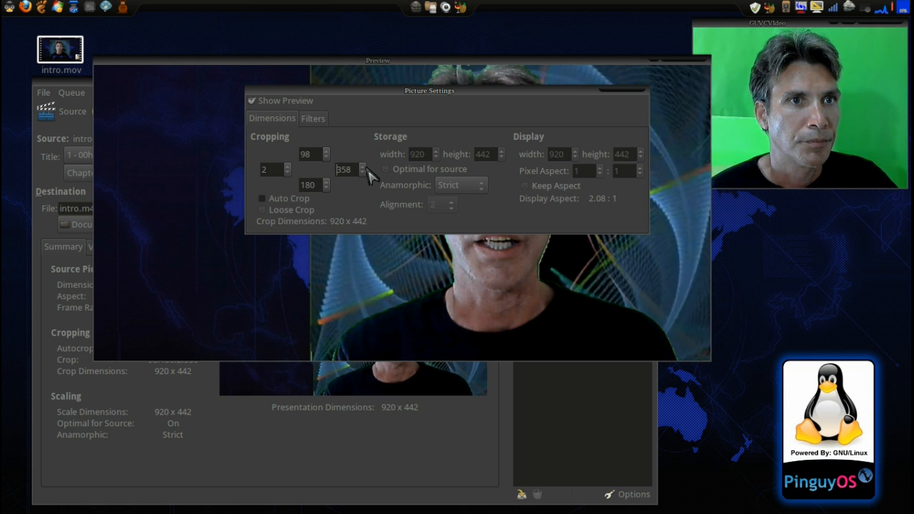
drag(429, 92, 442, 94)
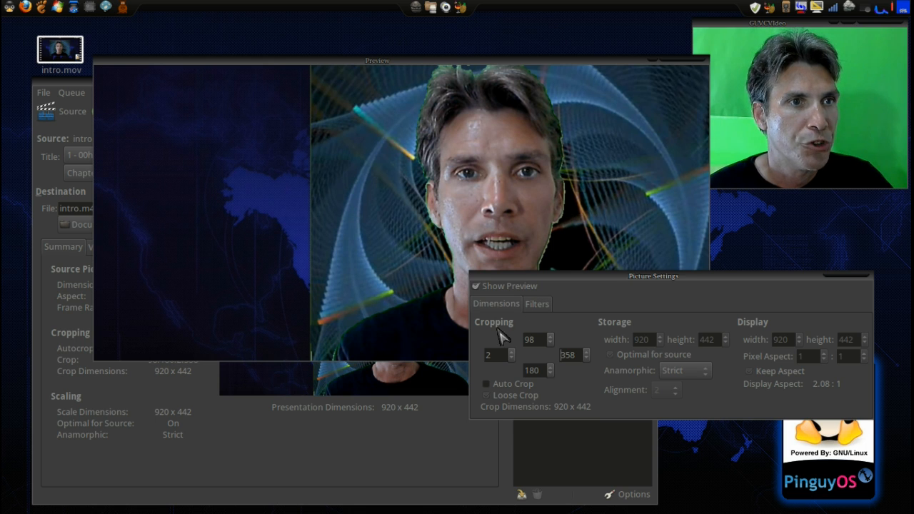
mouse_move(511, 357)
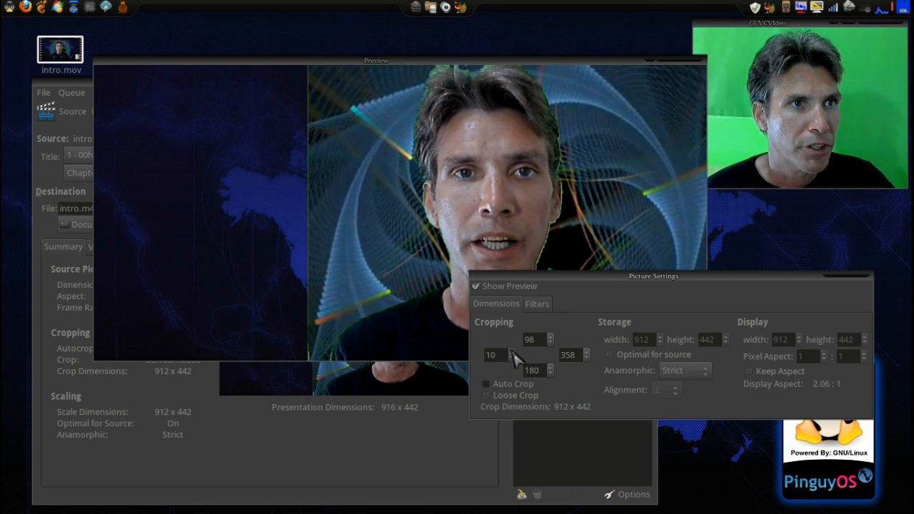
- Raise the left crop to 328 pixels, shrinking the picture to 594 x 442
click(540, 351)
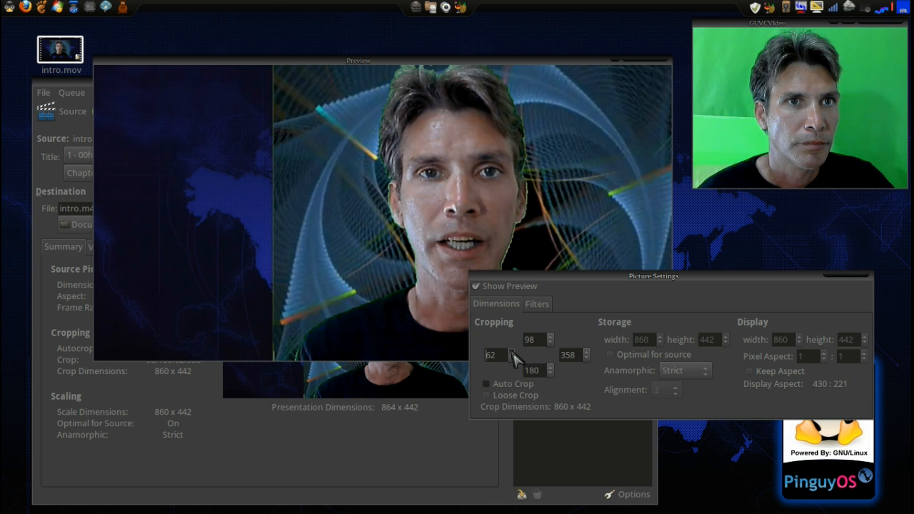
click(539, 351)
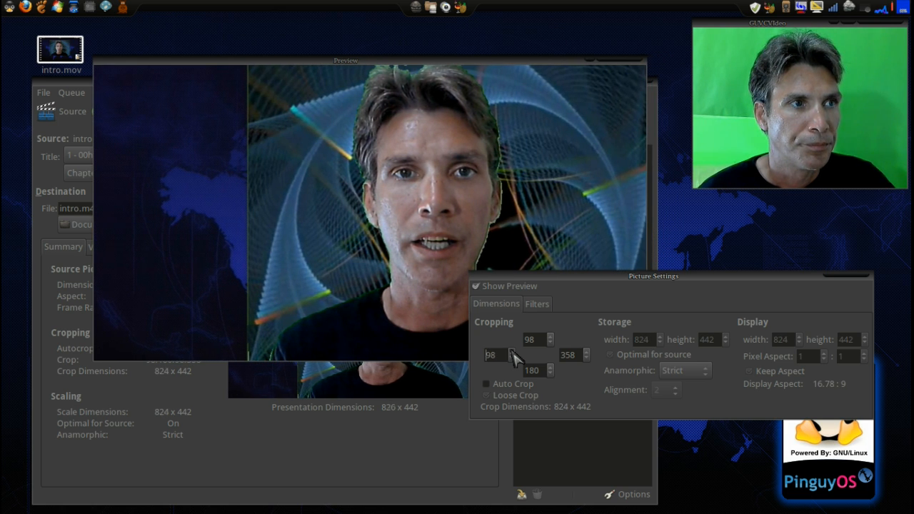
click(548, 352)
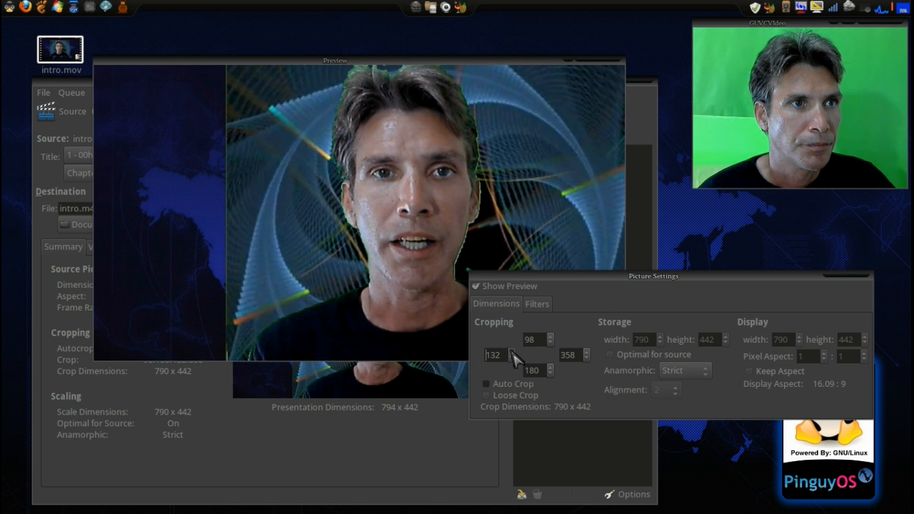
click(550, 351)
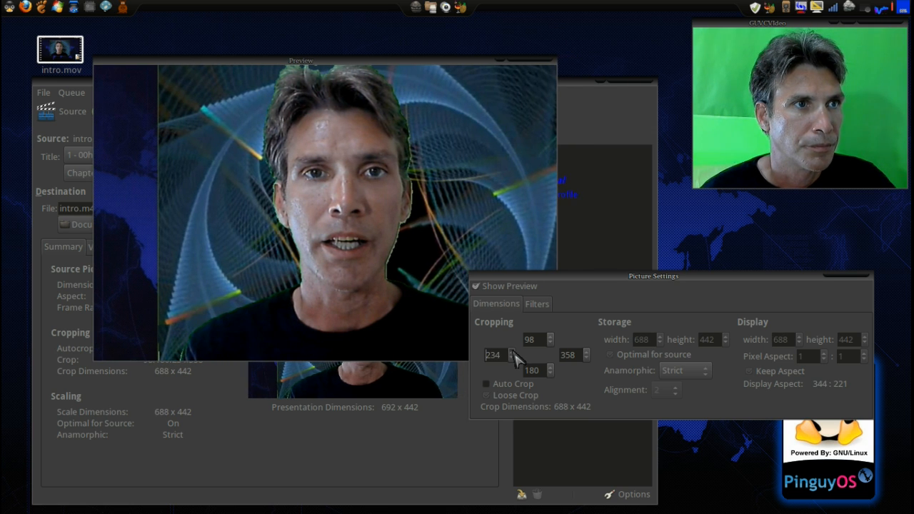
click(520, 351)
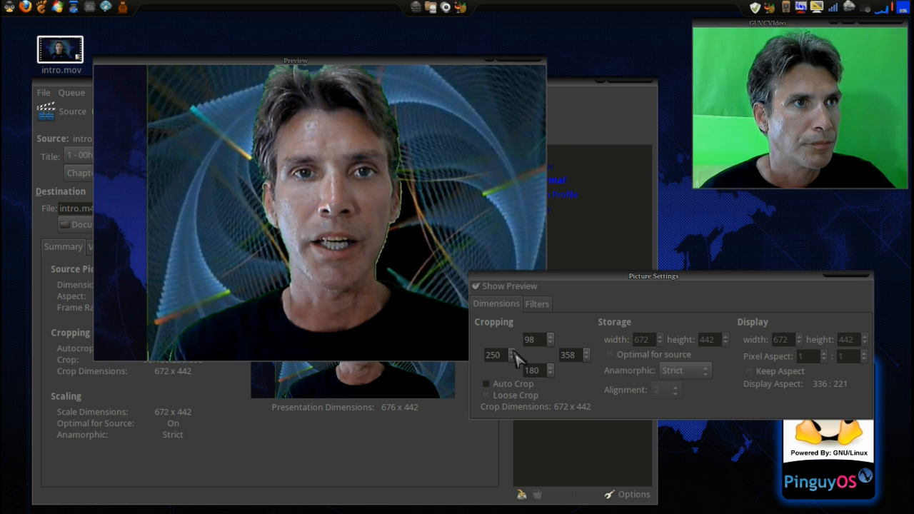
click(519, 351)
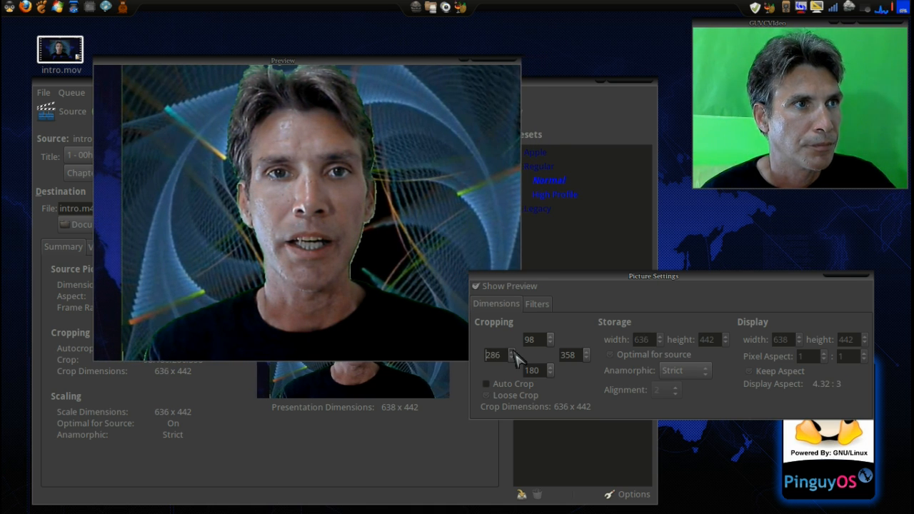
click(517, 351)
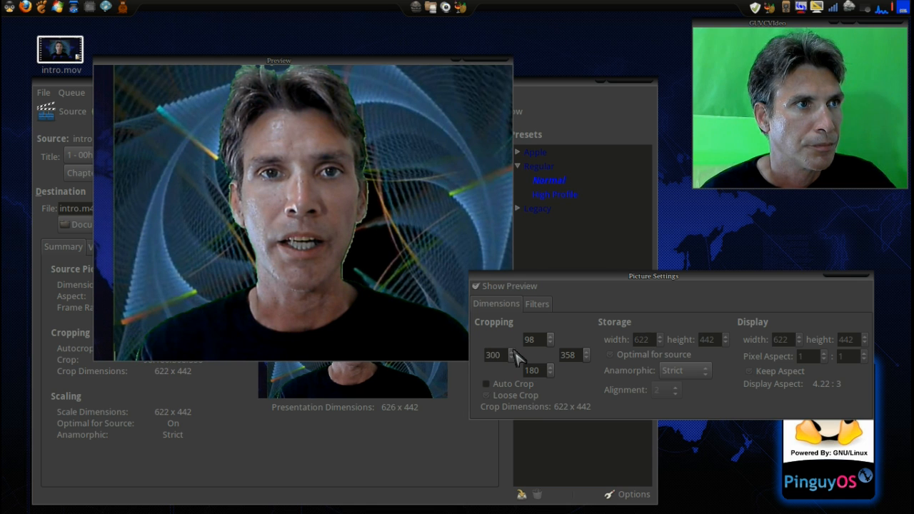
click(517, 351)
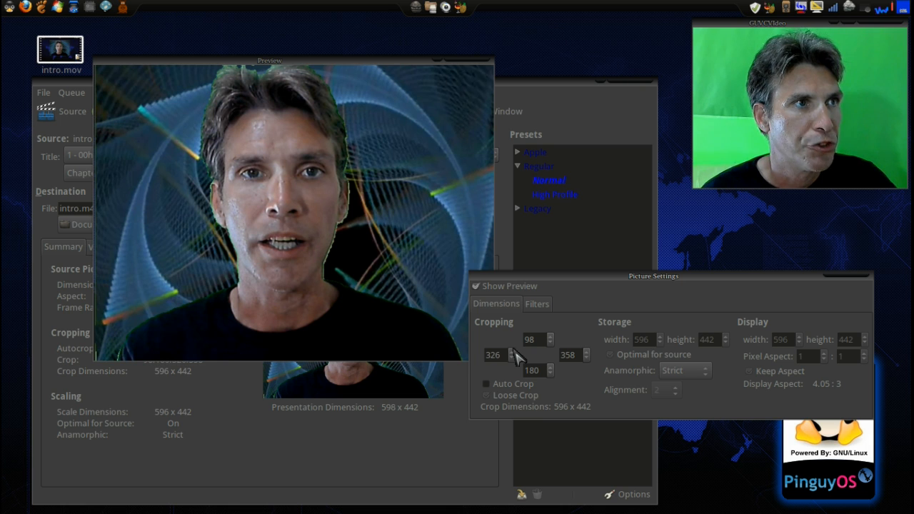
click(518, 352)
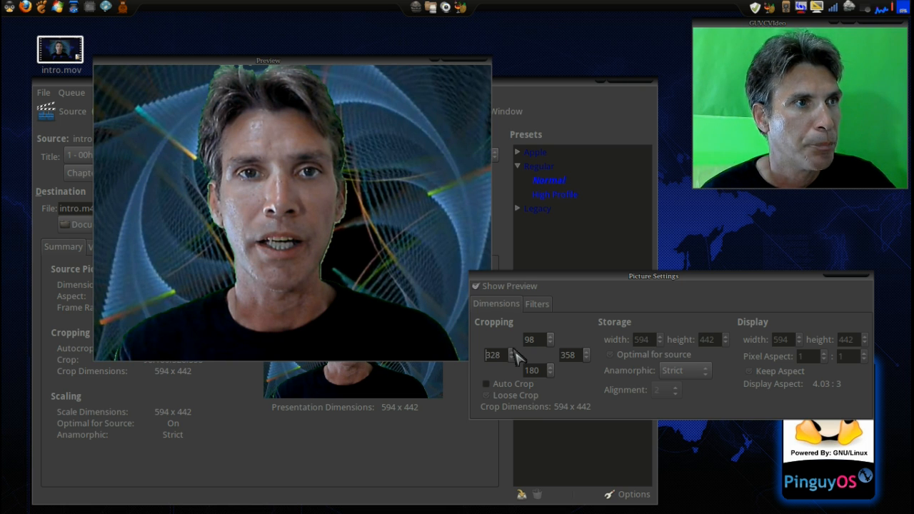
mouse_move(514, 354)
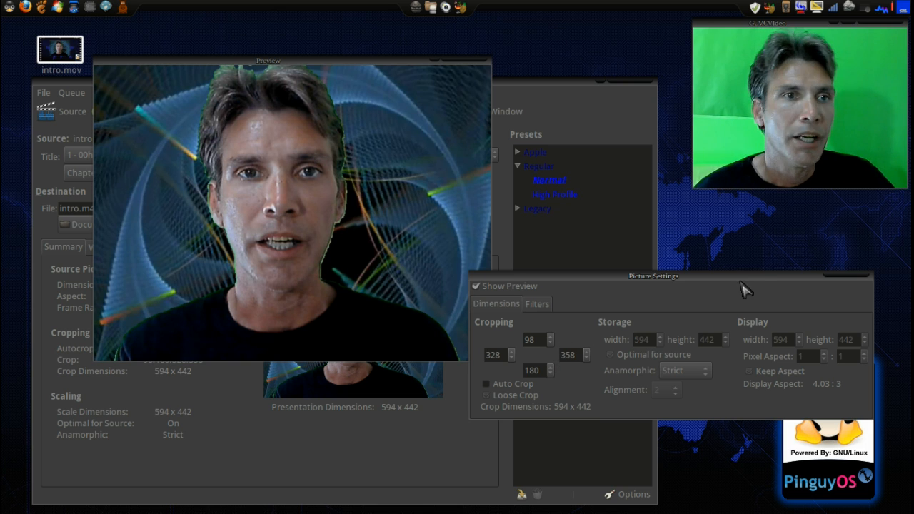
mouse_move(854, 283)
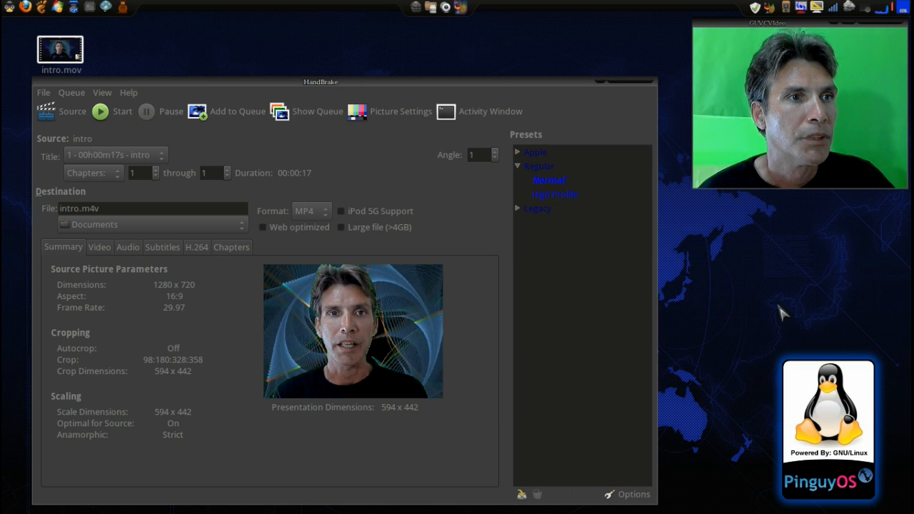
mouse_move(421, 317)
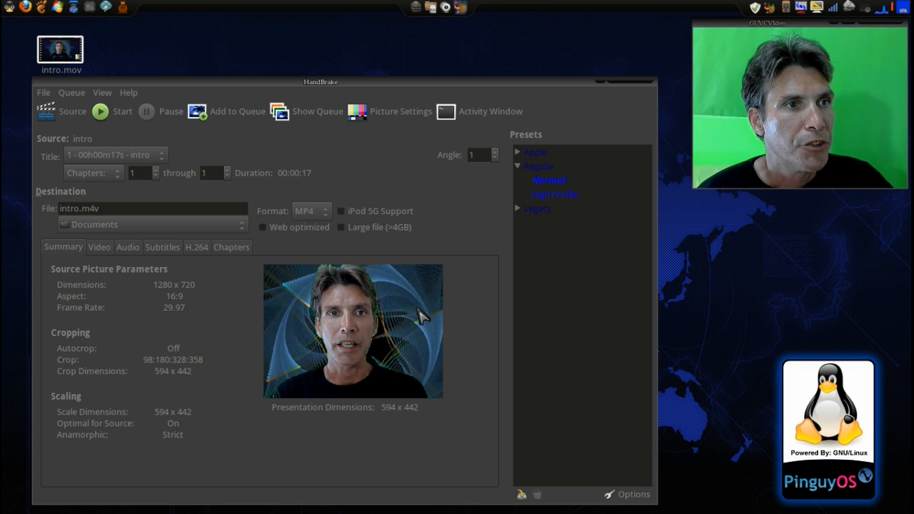
mouse_move(398, 317)
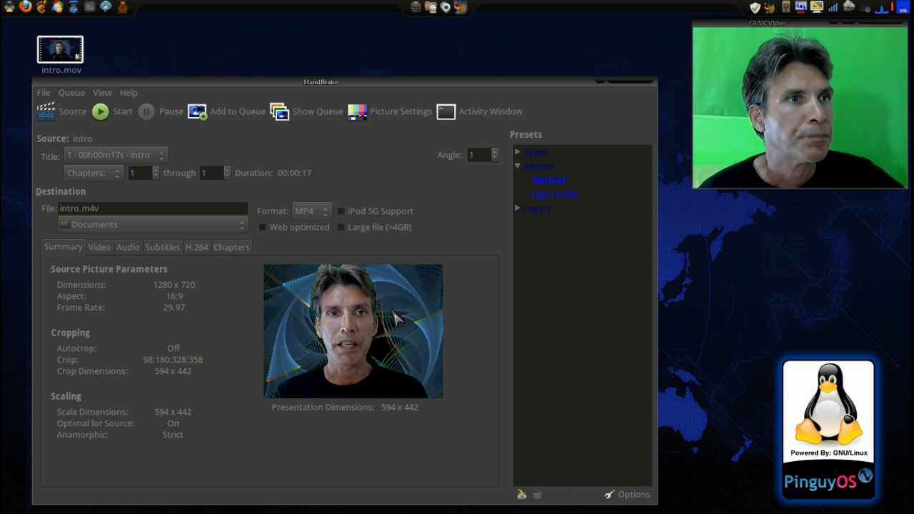
mouse_move(425, 166)
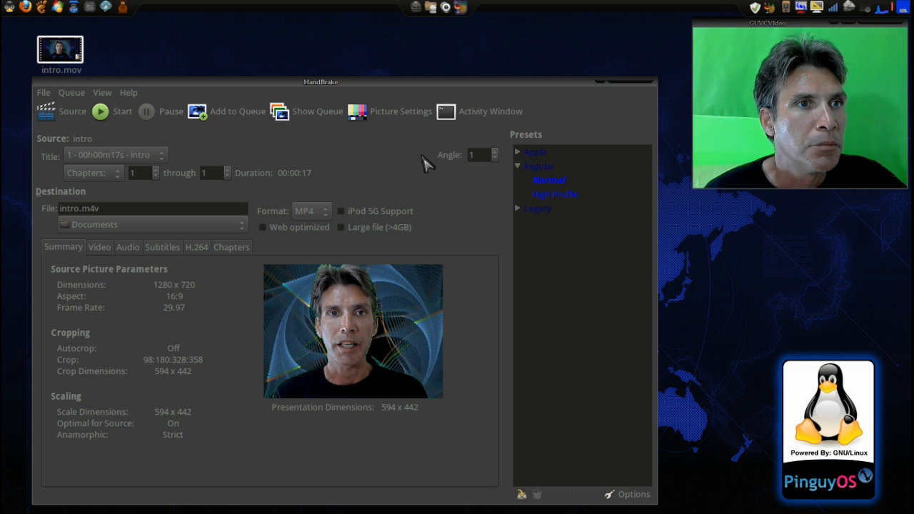
mouse_move(521, 160)
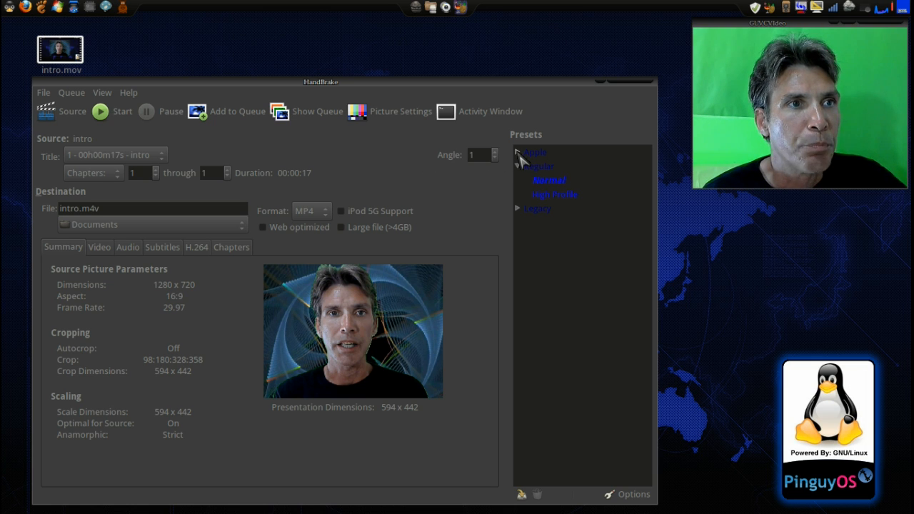
- Browse the Apple and Legacy presets and apply iPod Legacy, scaling output to 640x352
click(518, 151)
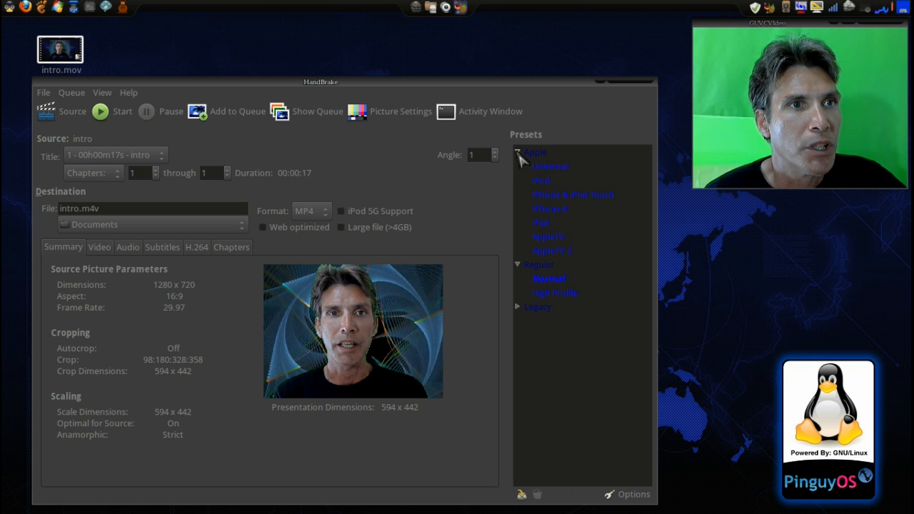
mouse_move(548, 191)
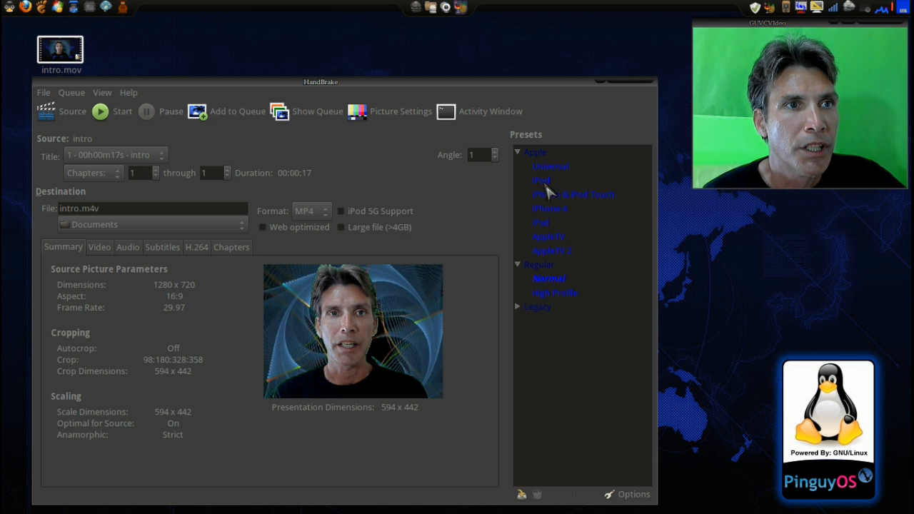
mouse_move(564, 194)
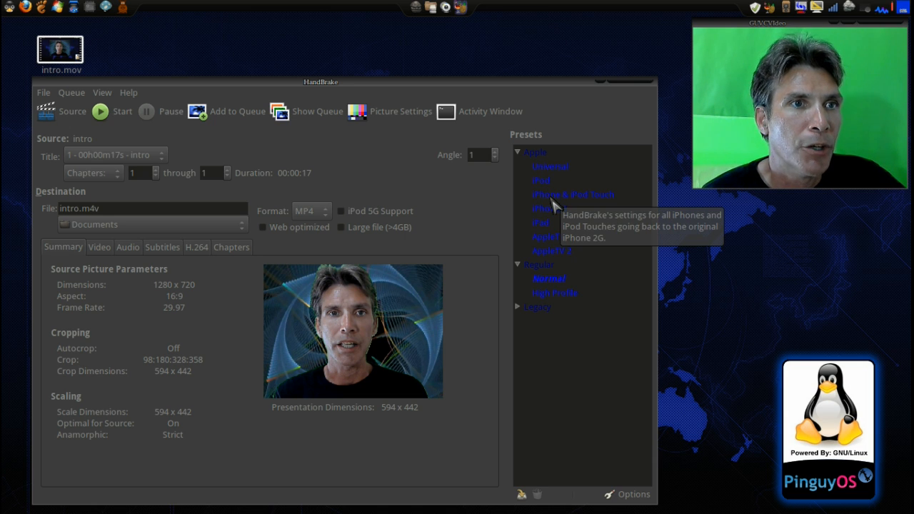
mouse_move(550, 223)
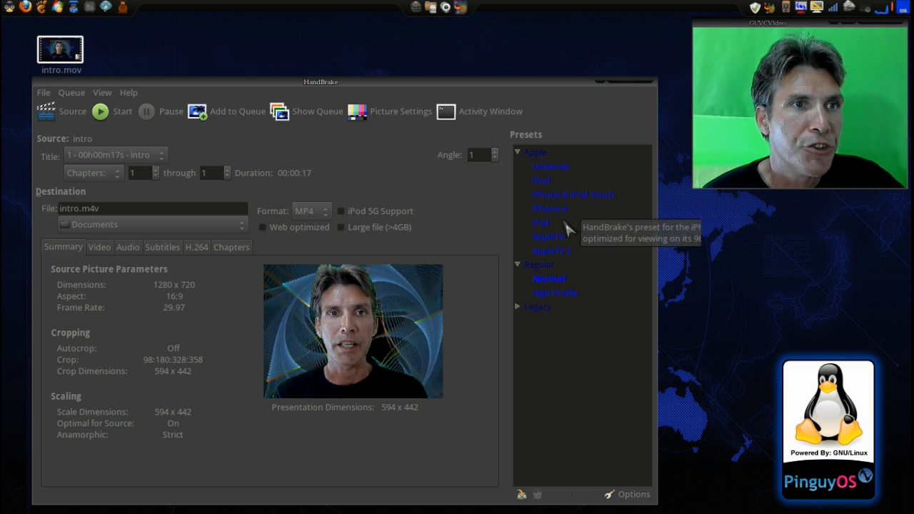
mouse_move(560, 249)
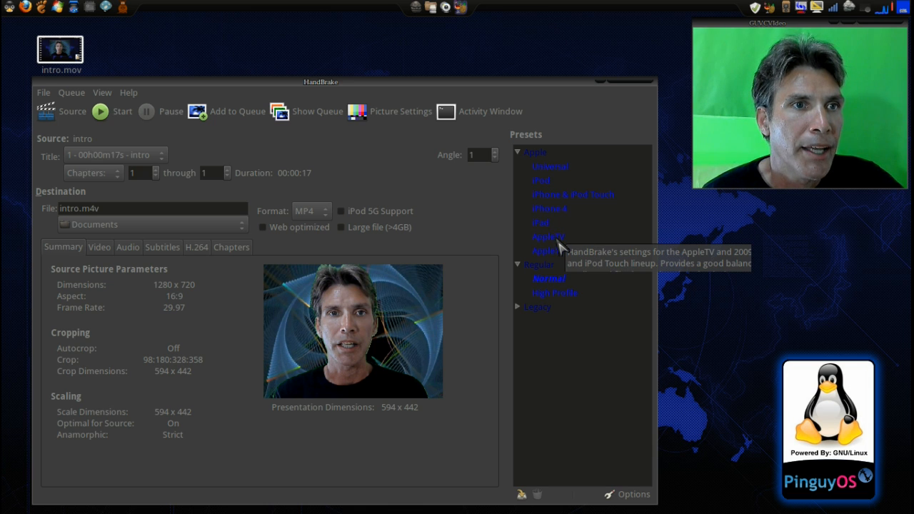
mouse_move(549, 283)
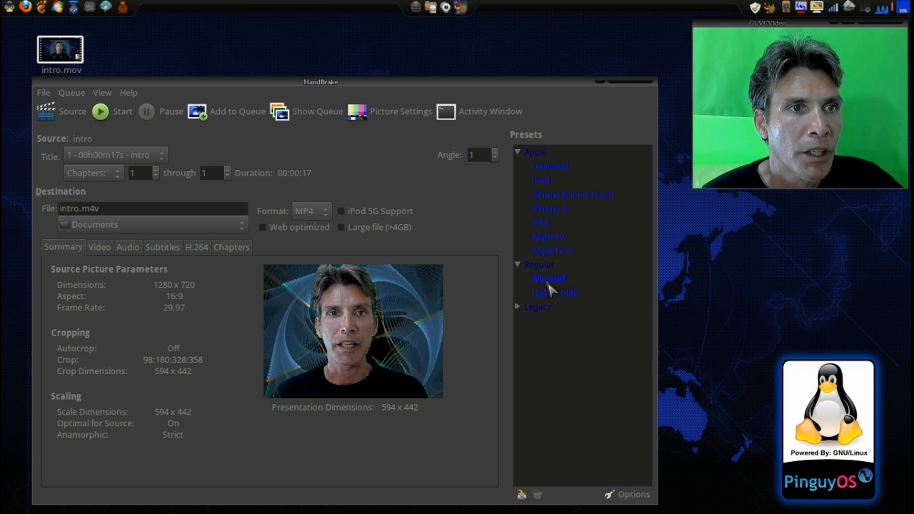
click(548, 279)
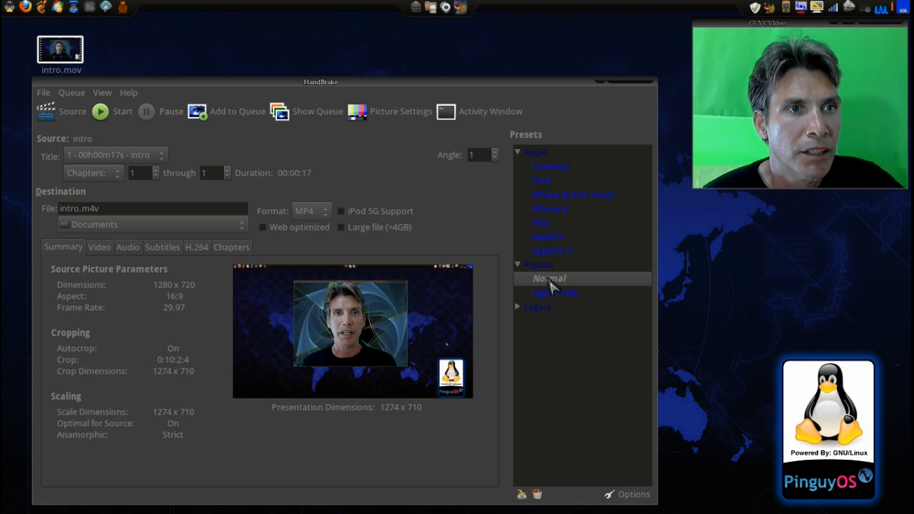
click(554, 293)
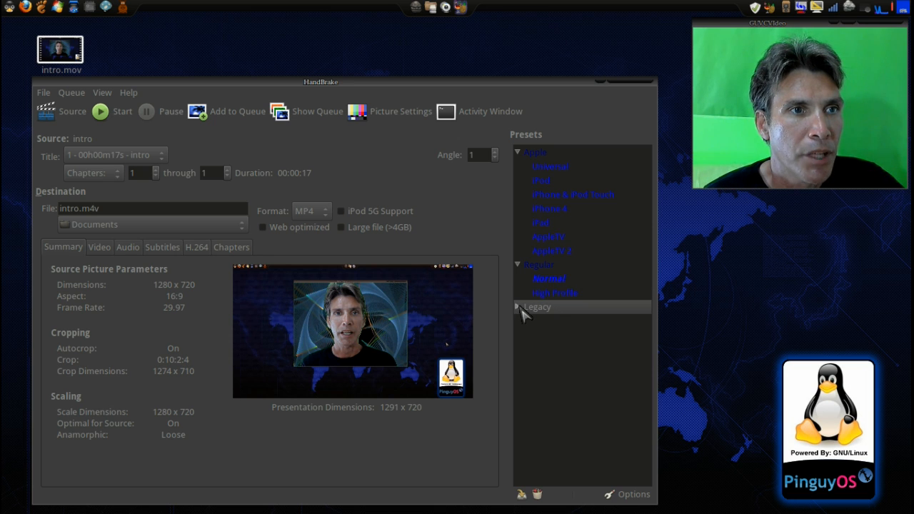
click(537, 307)
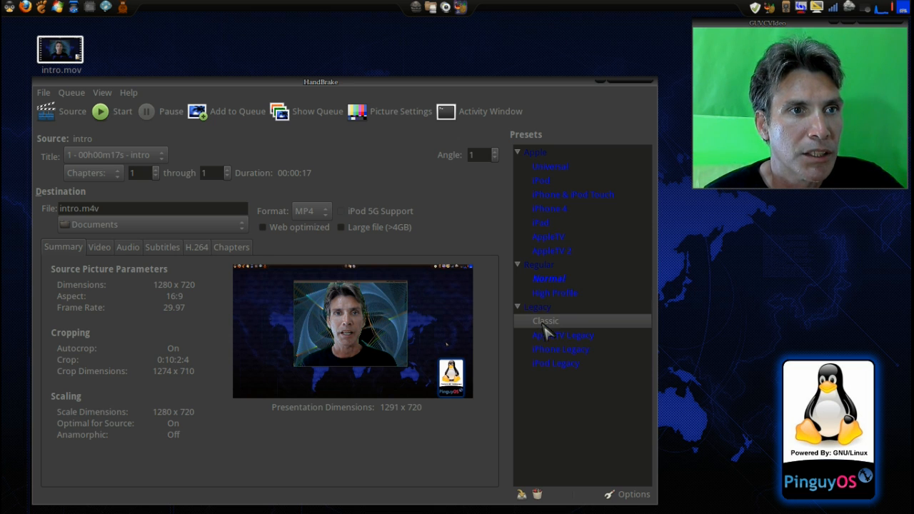
click(563, 334)
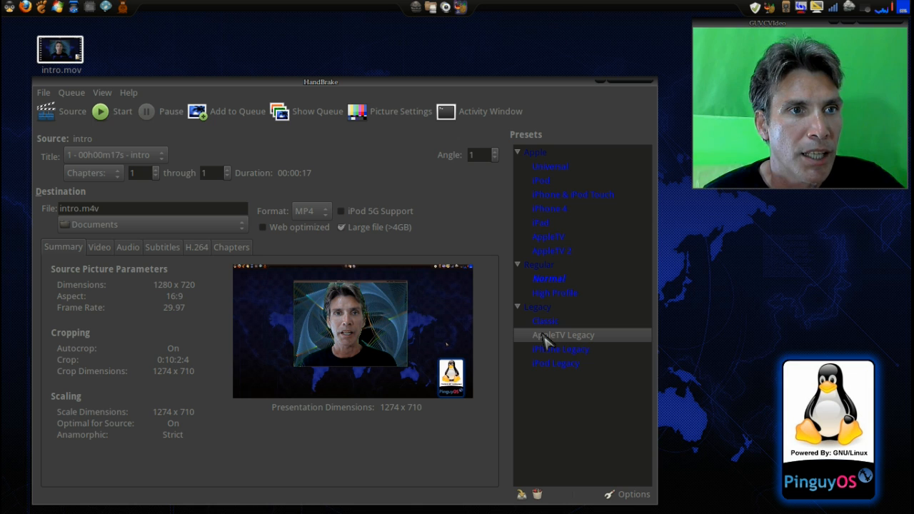
click(561, 348)
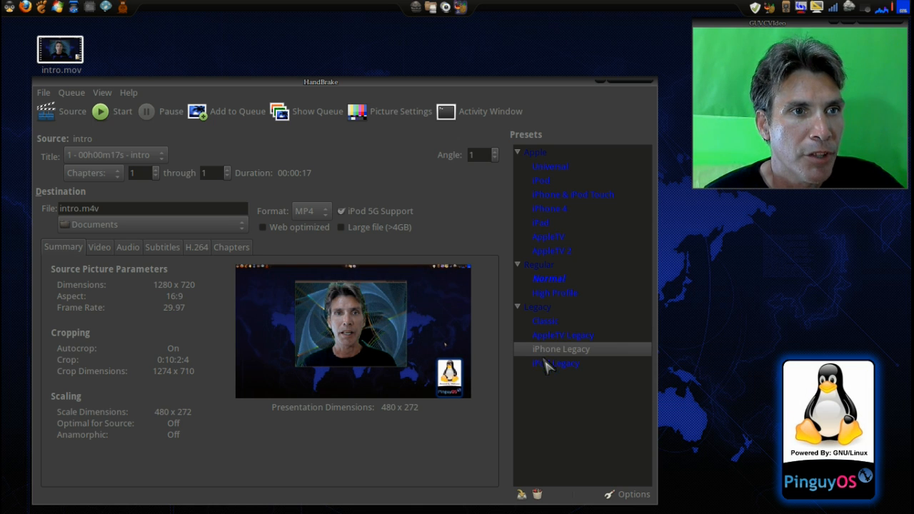
click(556, 363)
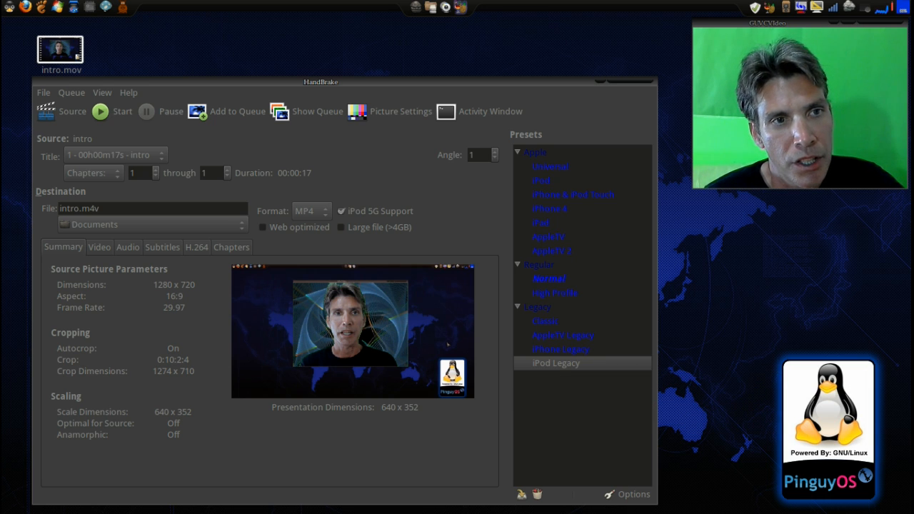
click(631, 494)
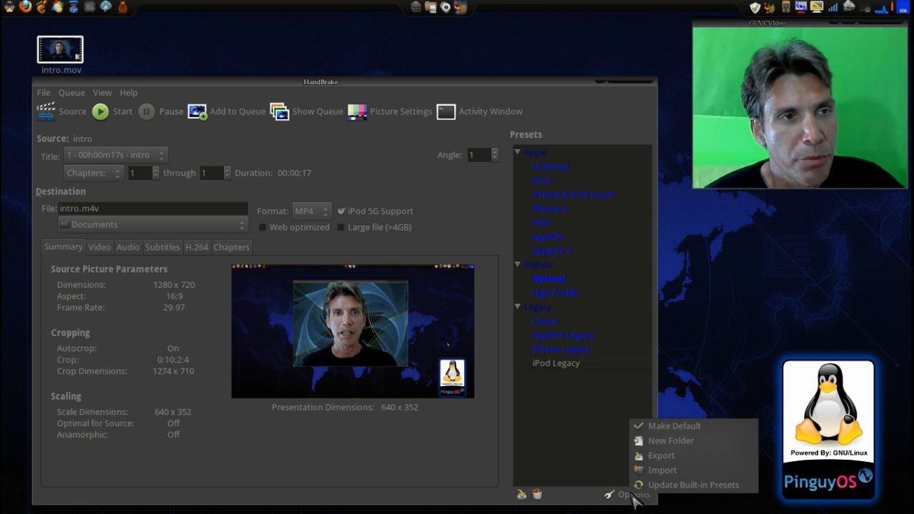
mouse_move(671, 426)
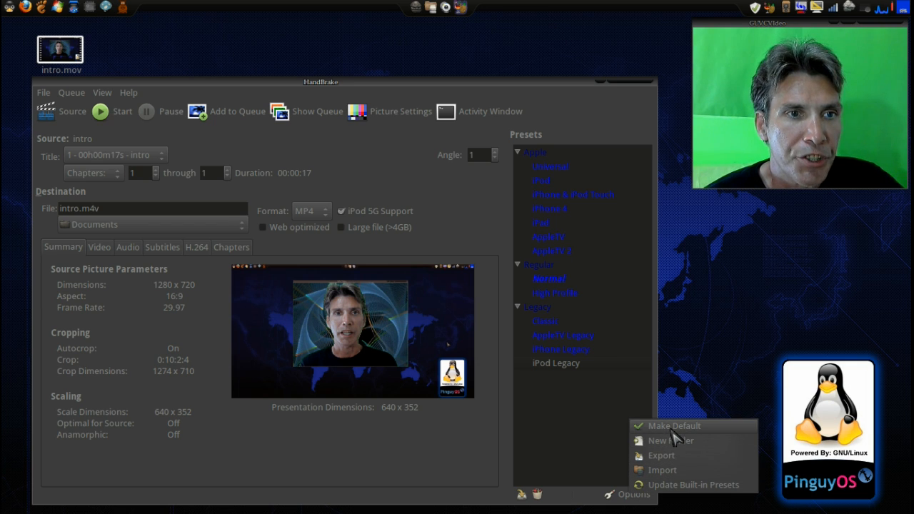
mouse_move(491, 446)
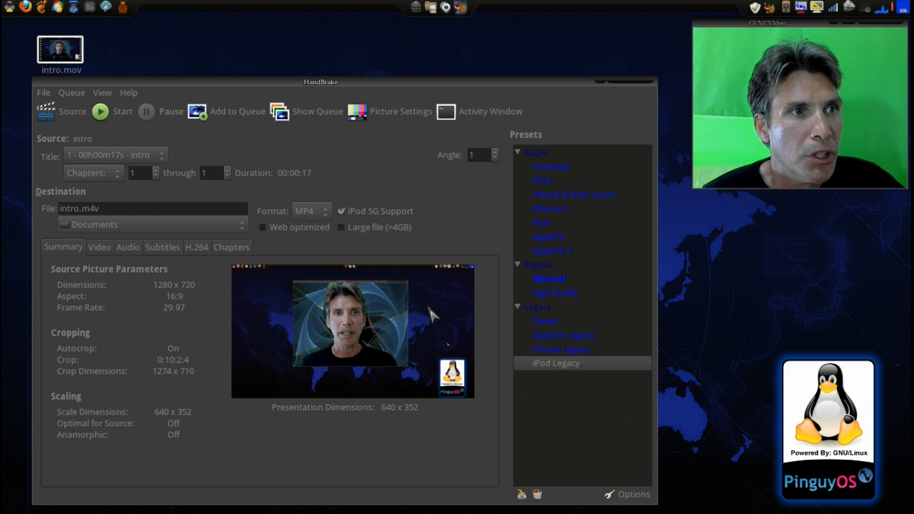
mouse_move(269, 227)
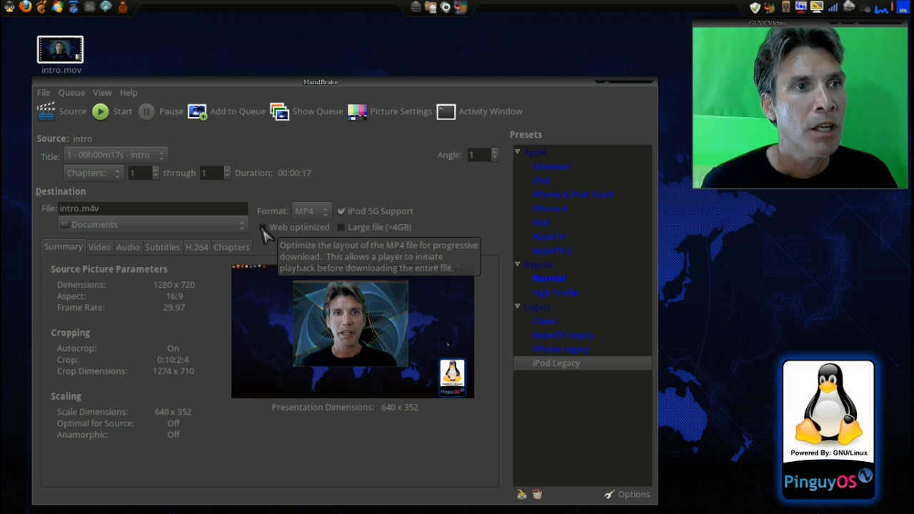
mouse_move(140, 274)
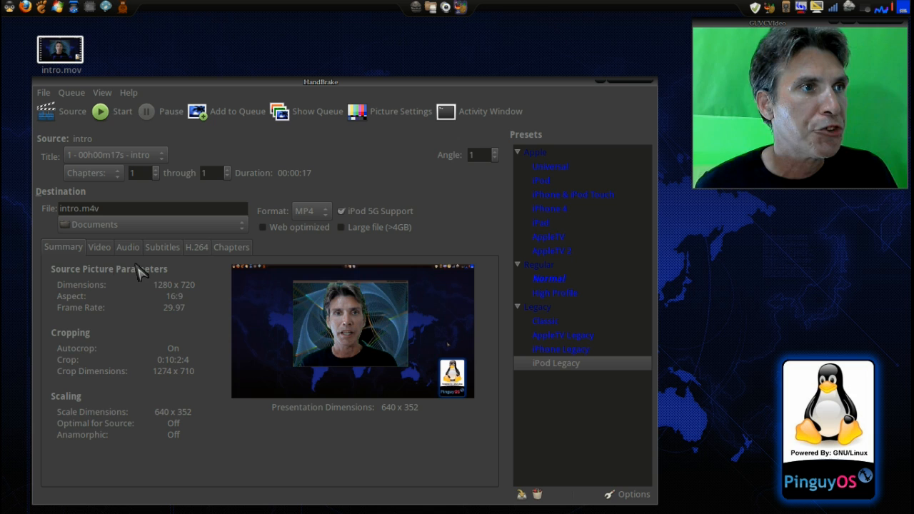
- Review the video settings: H.264 codec, 1500 kbps bitrate and the framerate choices
click(98, 246)
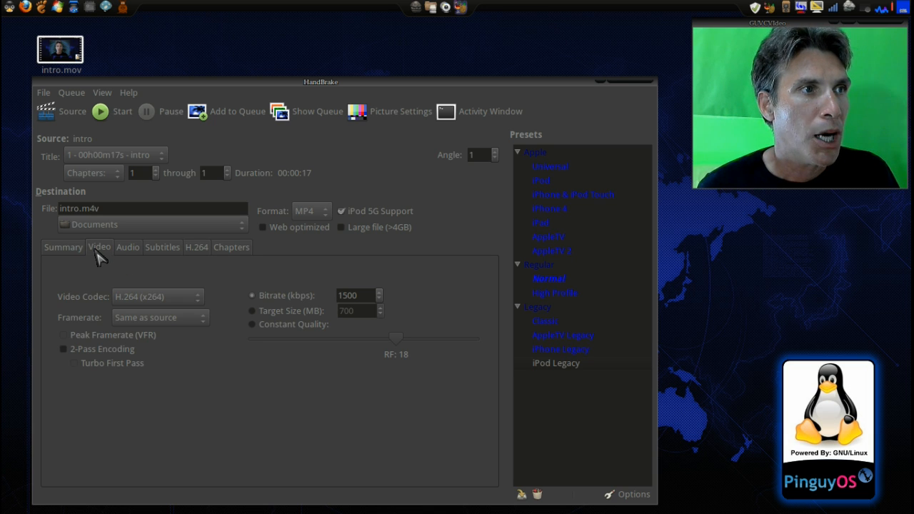
mouse_move(157, 295)
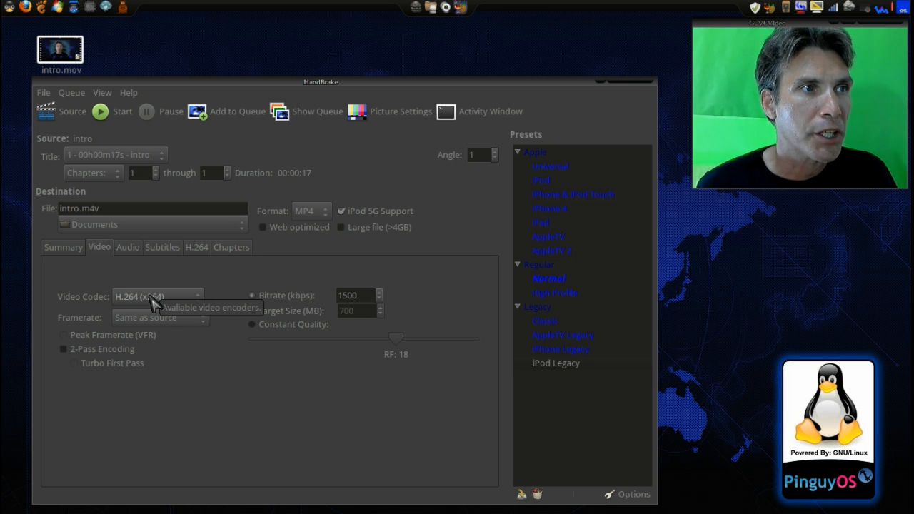
mouse_move(172, 303)
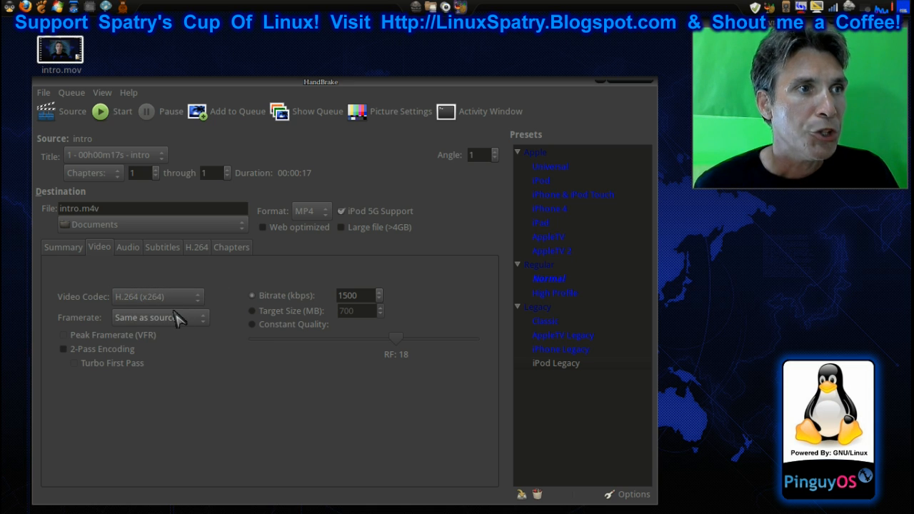
click(157, 317)
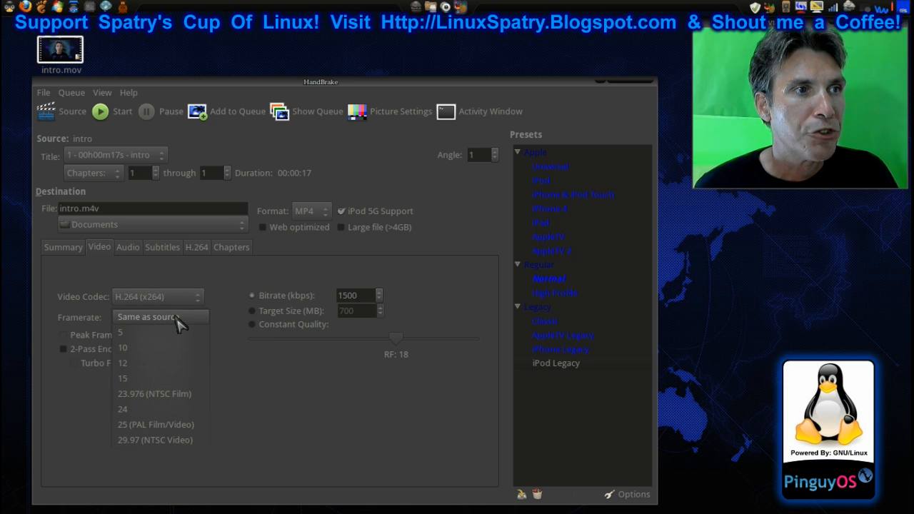
mouse_move(154, 394)
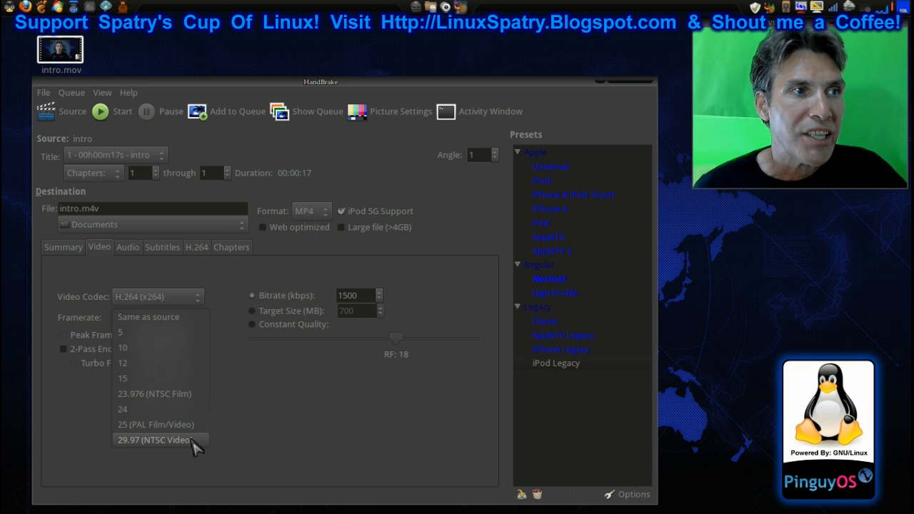
mouse_move(295, 409)
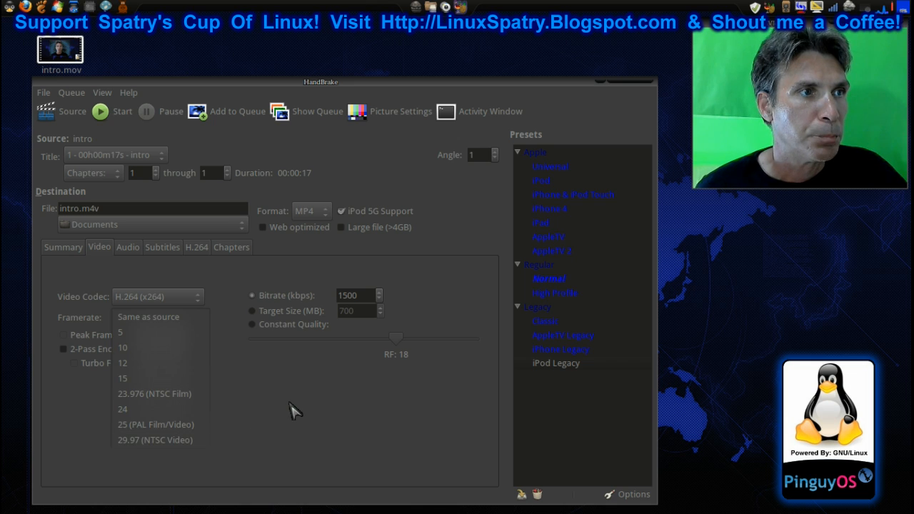
- Keep framerate Same as source and turn on 2-Pass Encoding
click(157, 317)
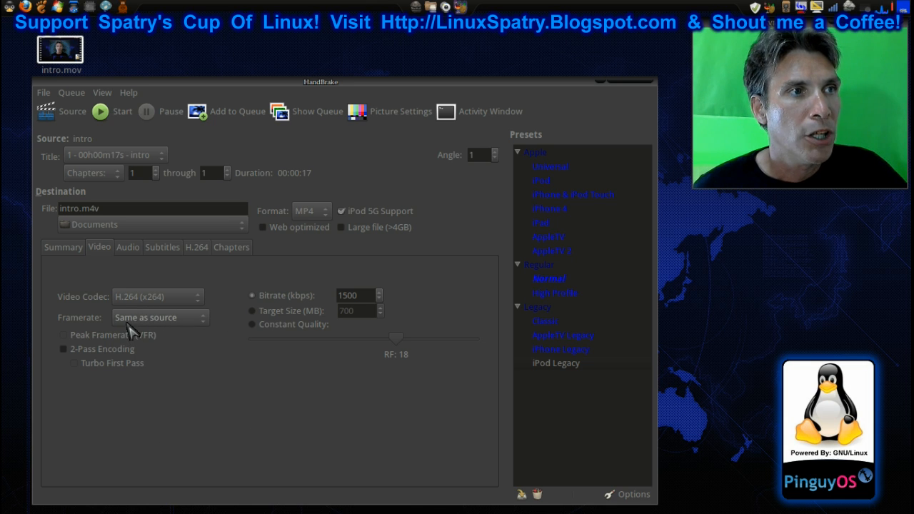
mouse_move(68, 359)
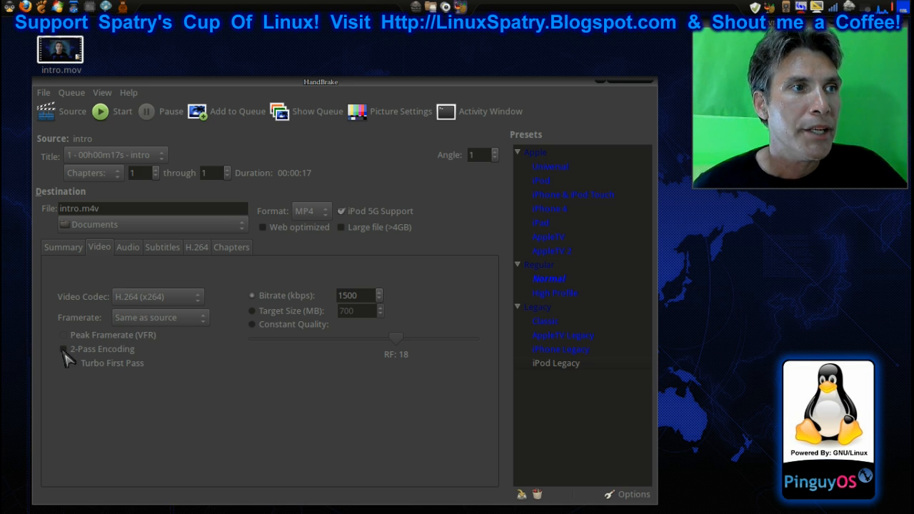
mouse_move(65, 350)
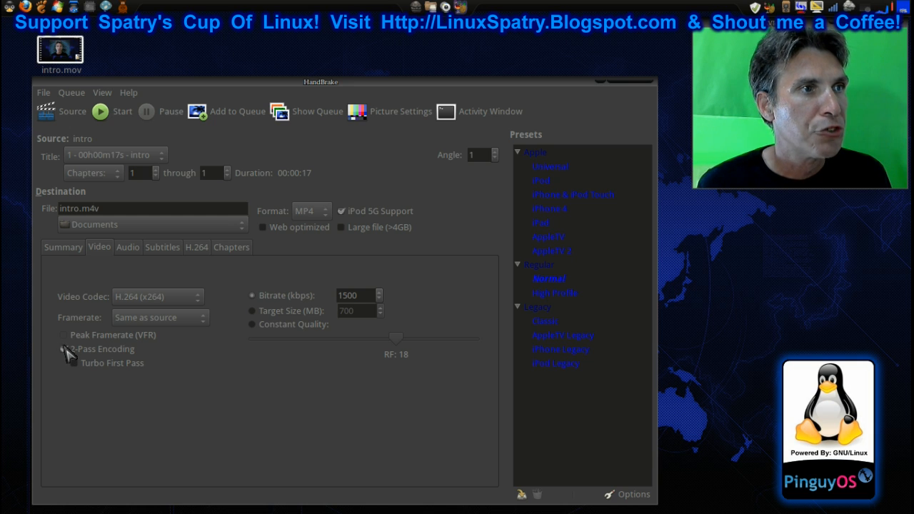
click(61, 348)
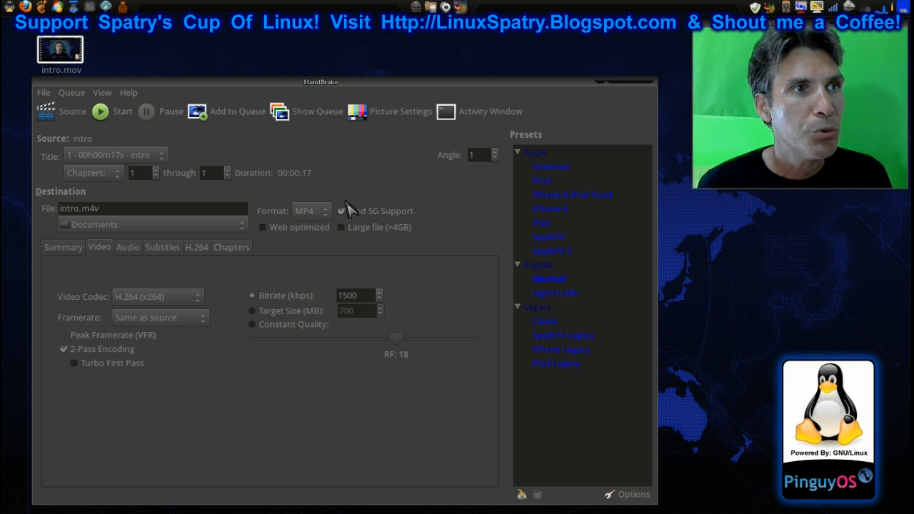
mouse_move(325, 217)
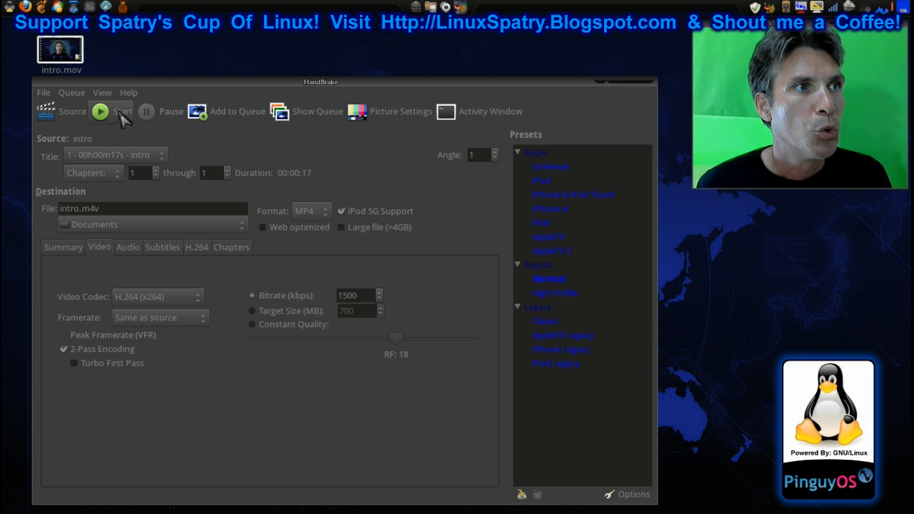
- Start the two-pass encode of intro into intro.m4v
click(100, 110)
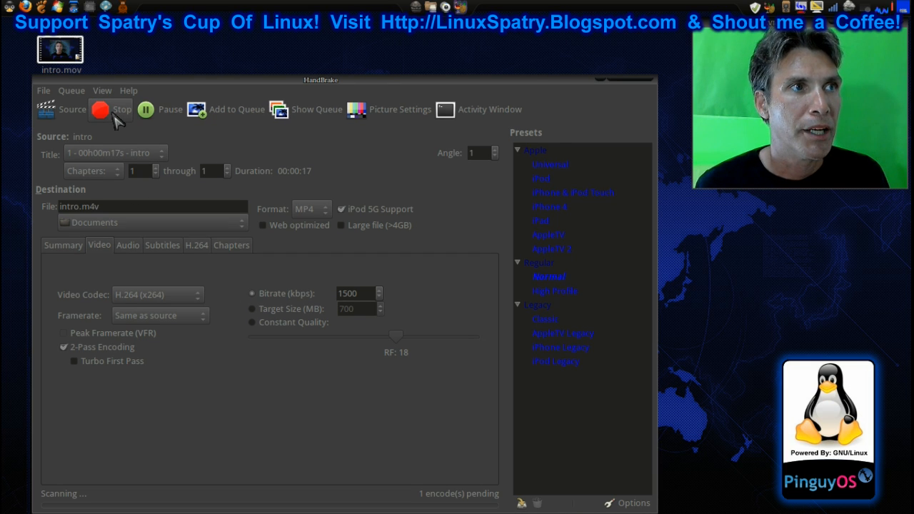
mouse_move(120, 117)
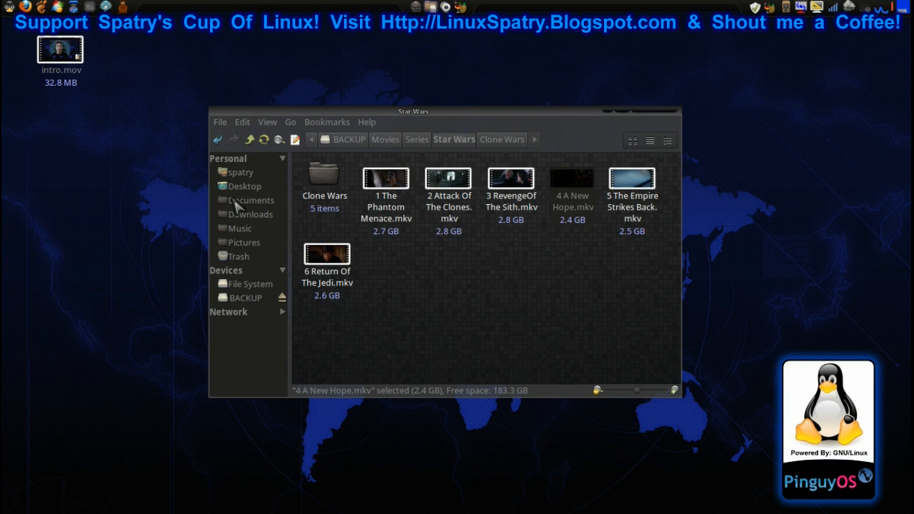
click(252, 200)
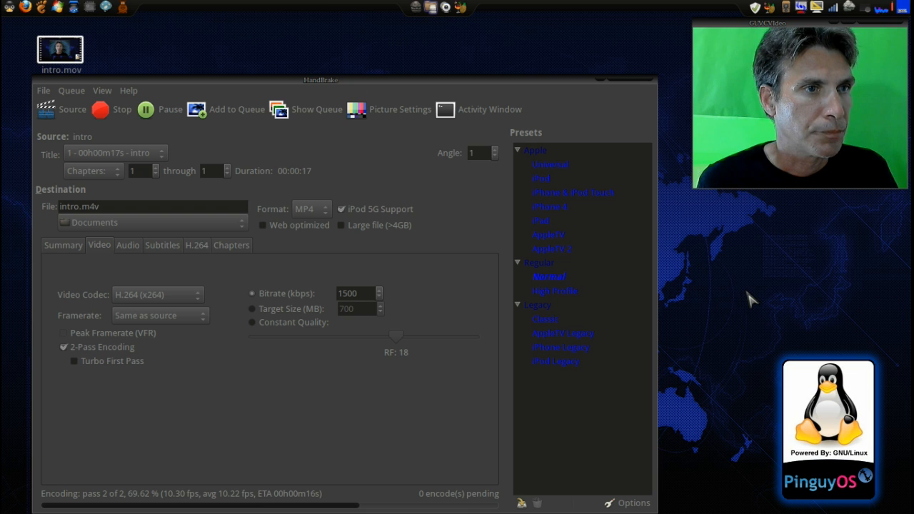
mouse_move(745, 298)
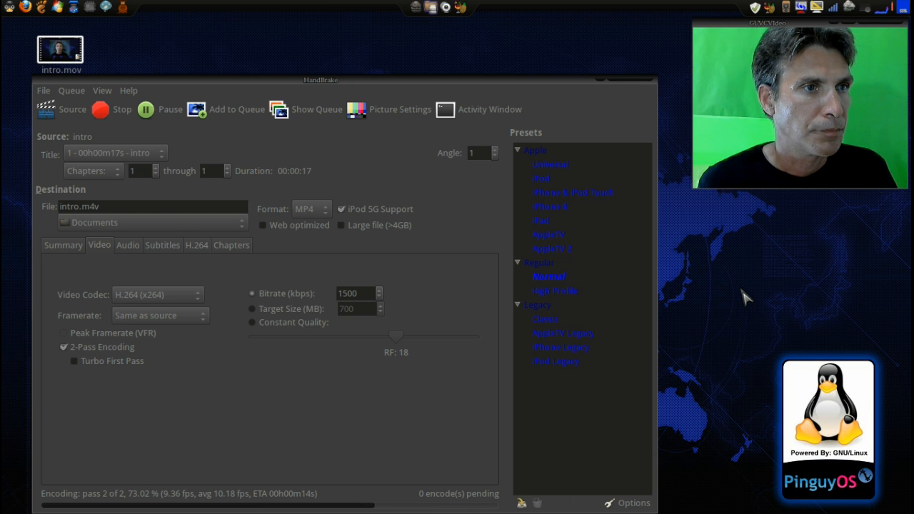
mouse_move(700, 23)
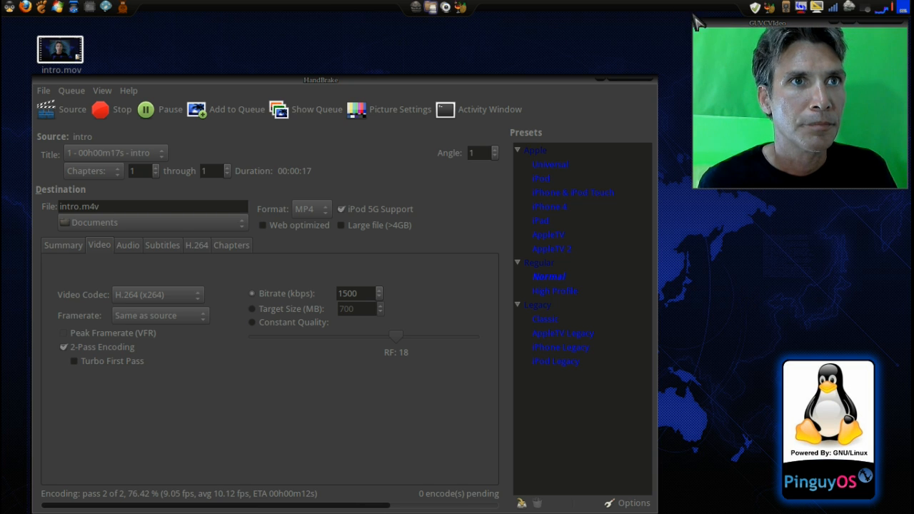
mouse_move(714, 30)
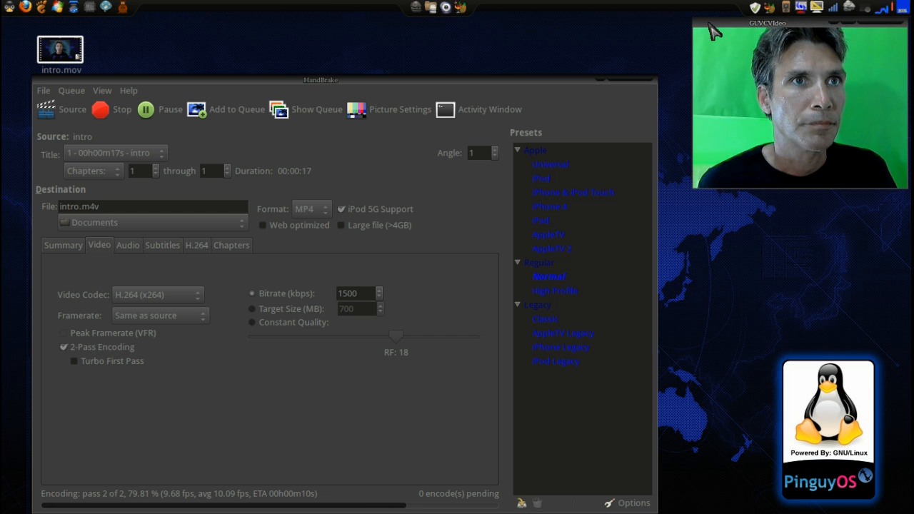
- Wait for pass 2 of 2 to finish and the Encode Complete notification to appear
right_click(768, 23)
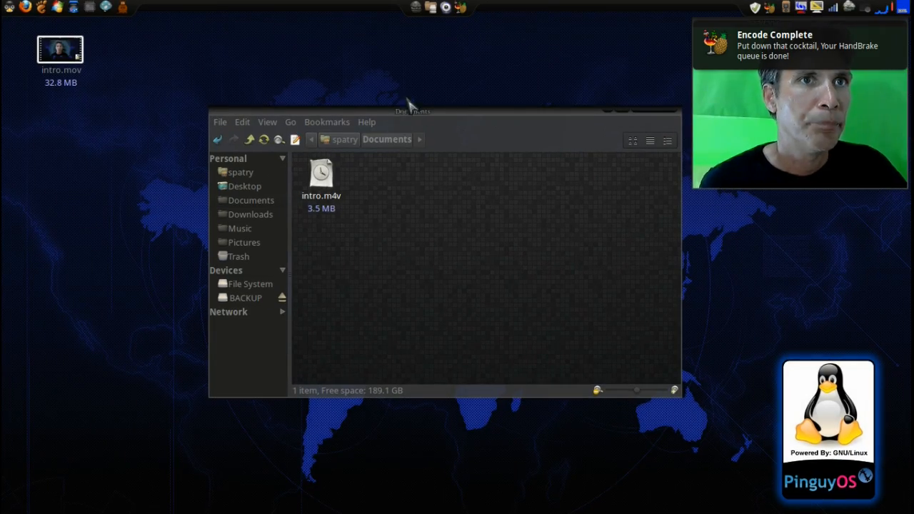
- Move the Documents window aside and play the 3.5 MB intro.m4v in the media player
drag(412, 112, 272, 106)
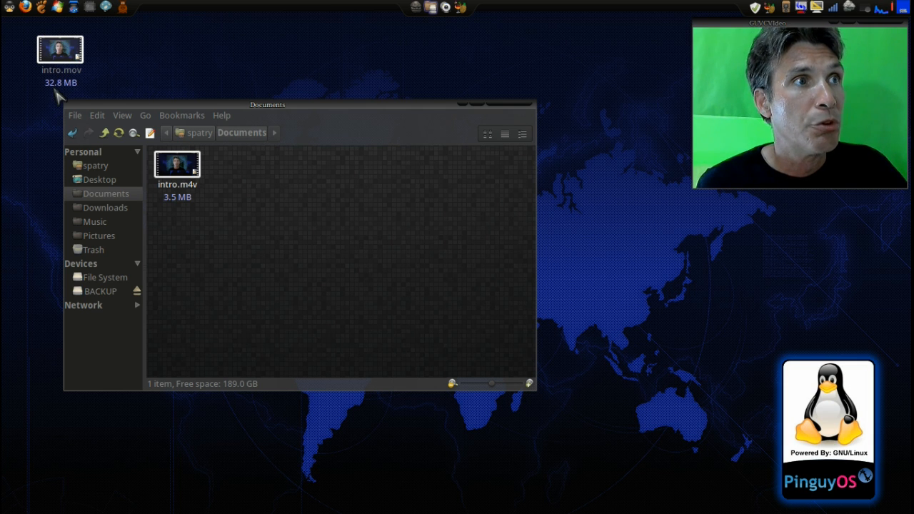
mouse_move(171, 211)
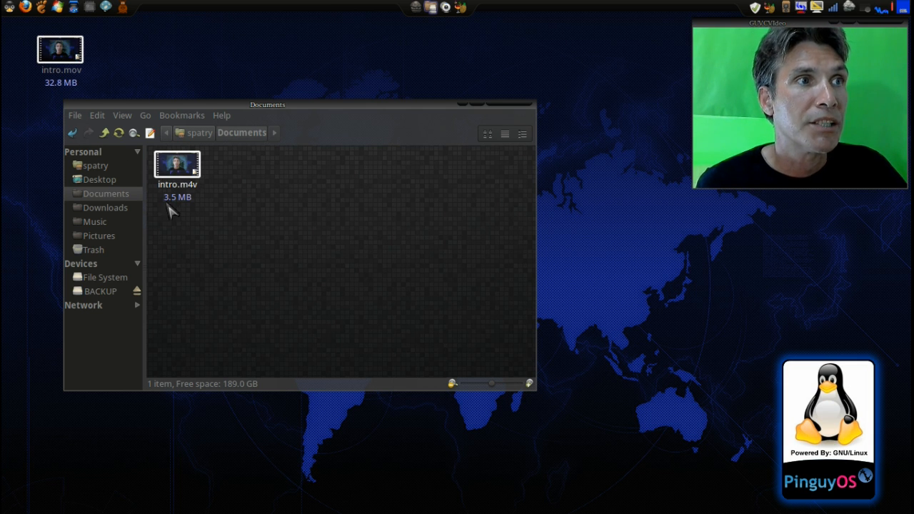
mouse_move(177, 169)
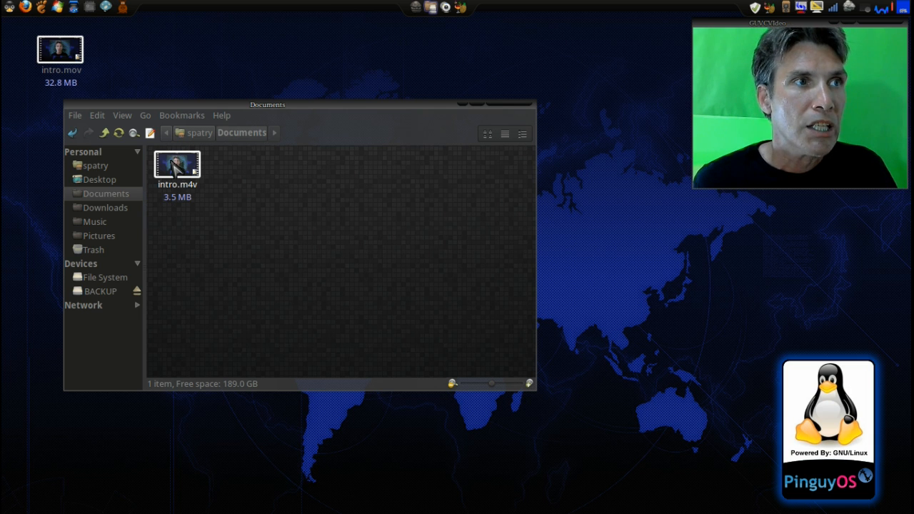
click(177, 166)
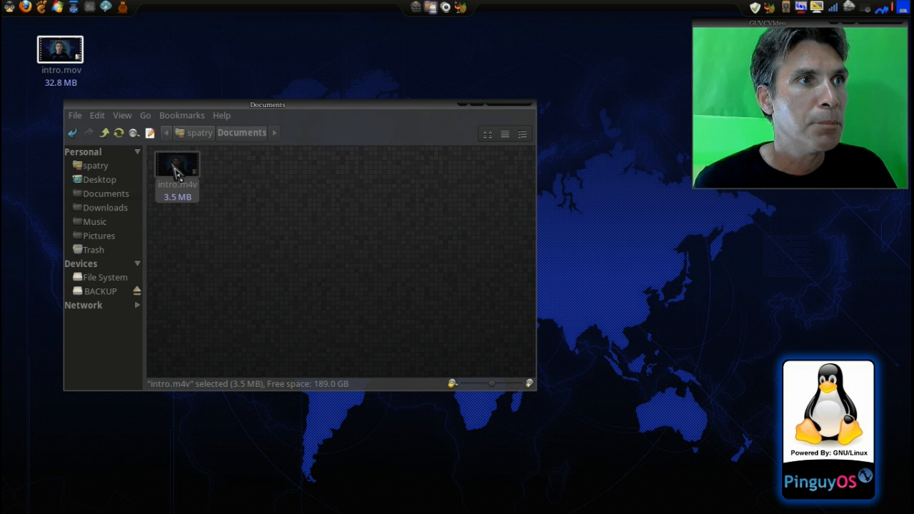
double_click(177, 165)
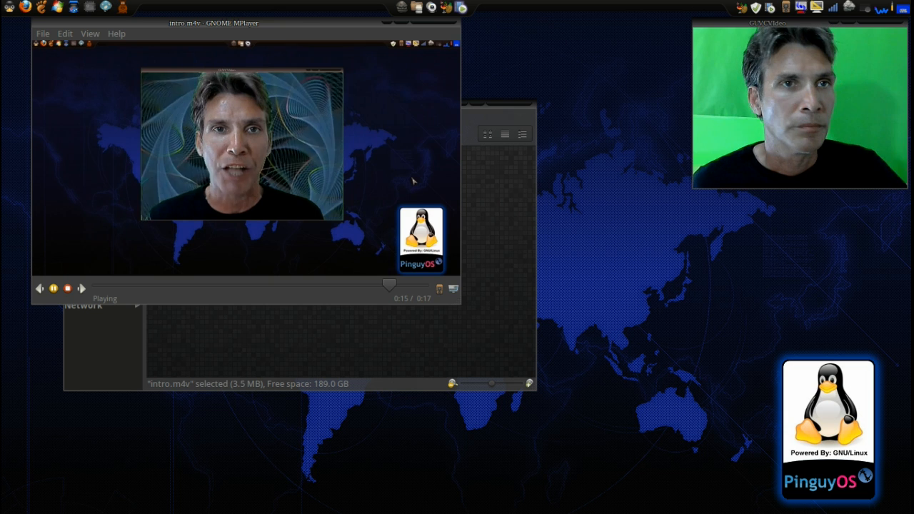
- Close GNOME MPlayer after watching intro.m4v, returning to the Documents folder
click(67, 288)
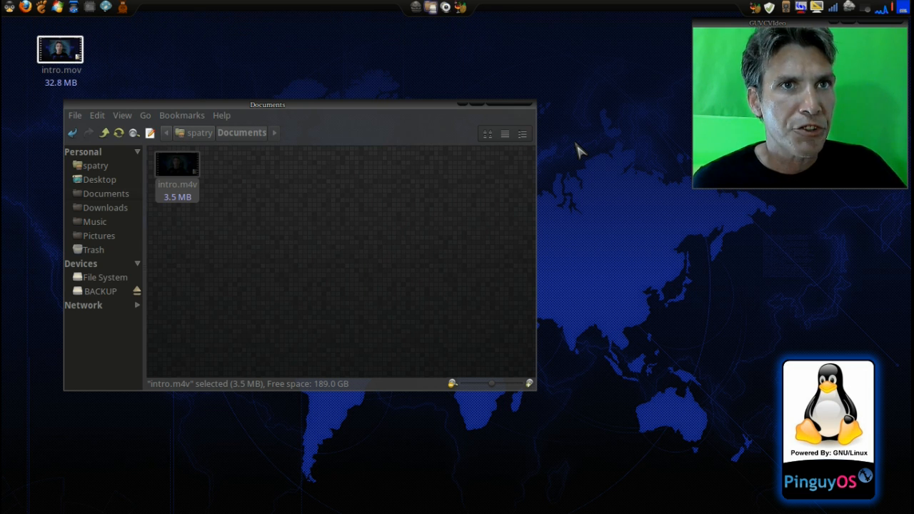
mouse_move(621, 231)
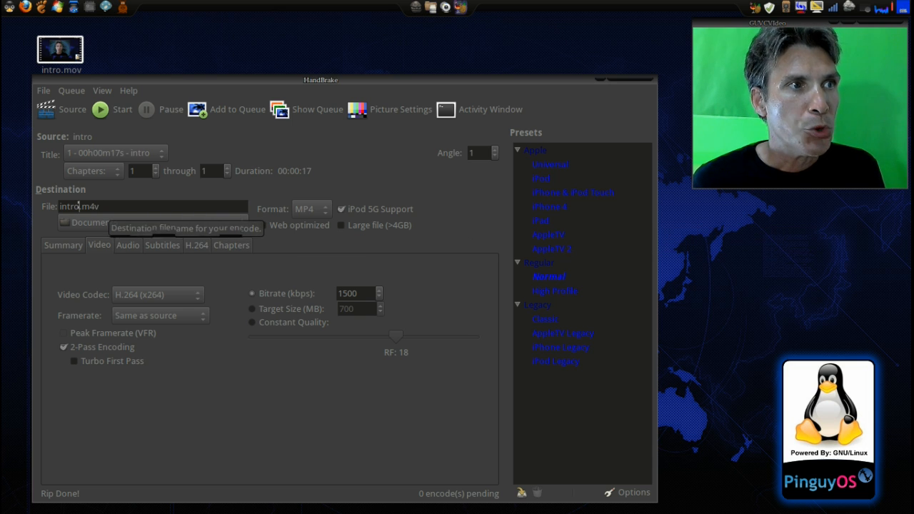
mouse_move(86, 223)
text(2)
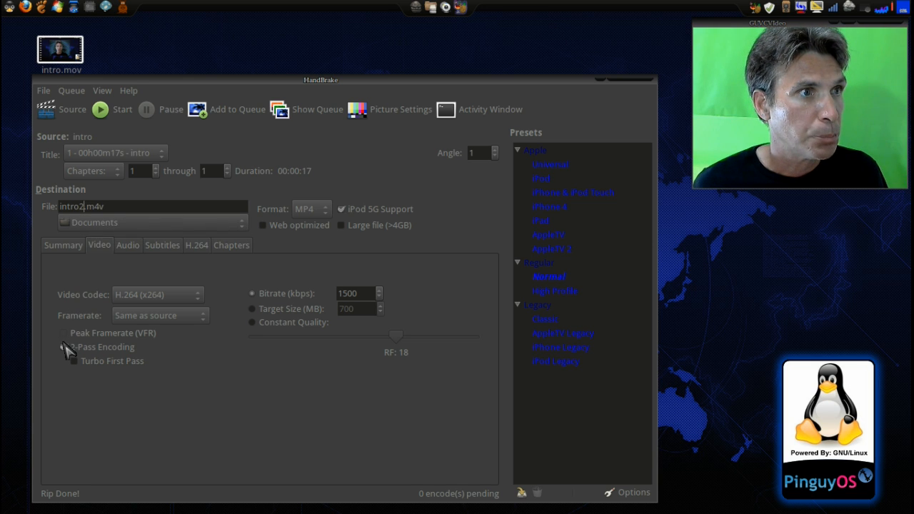
- Leave 2-Pass Encoding off after toggling it and start the intro2.m4v encode at 1500 kbps
click(62, 347)
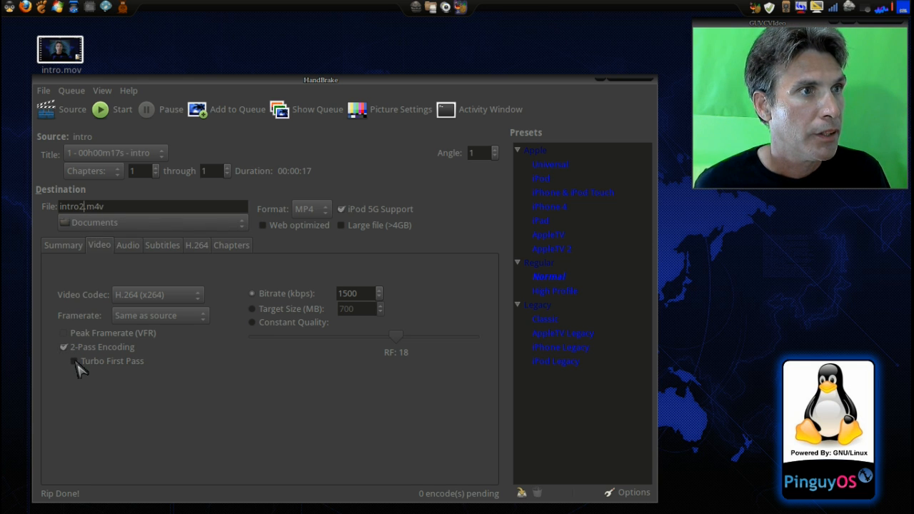
click(62, 347)
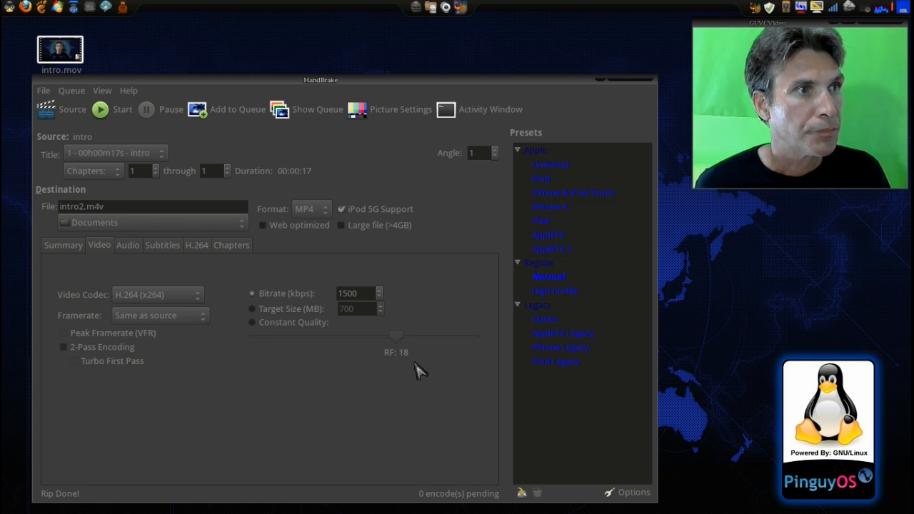
mouse_move(125, 150)
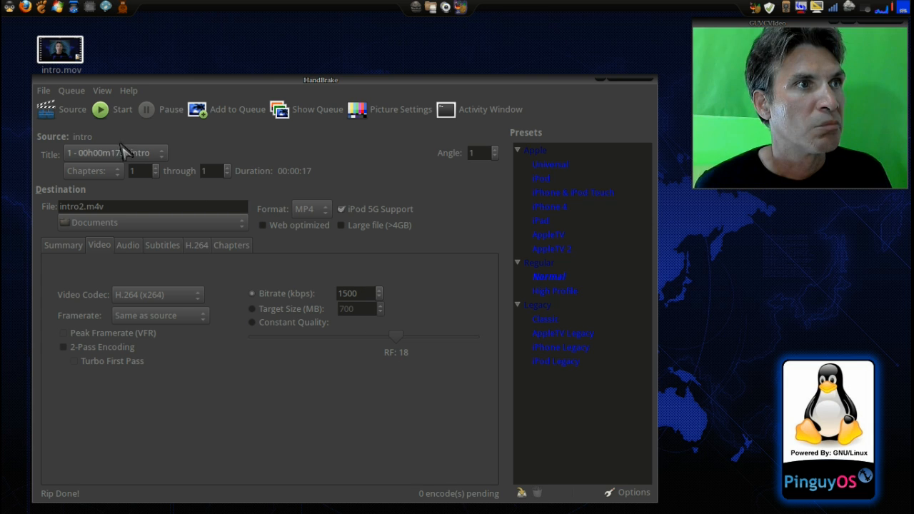
click(100, 109)
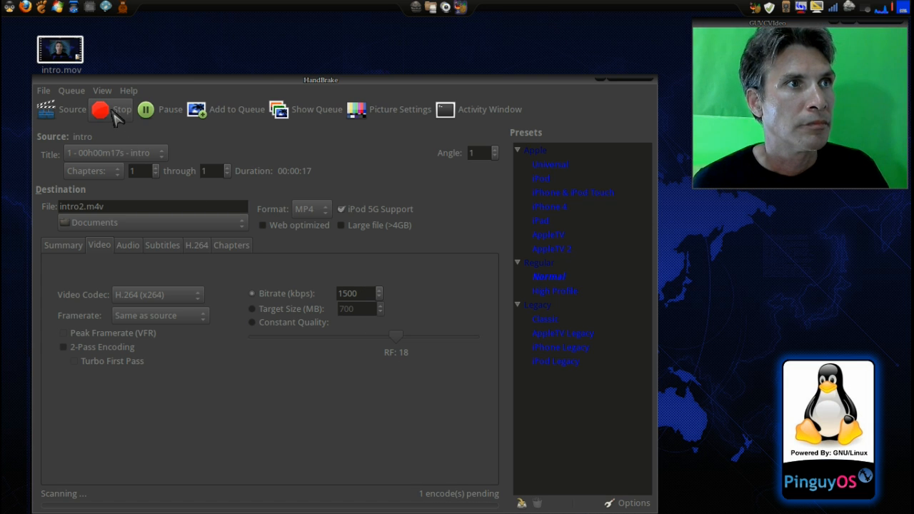
mouse_move(121, 109)
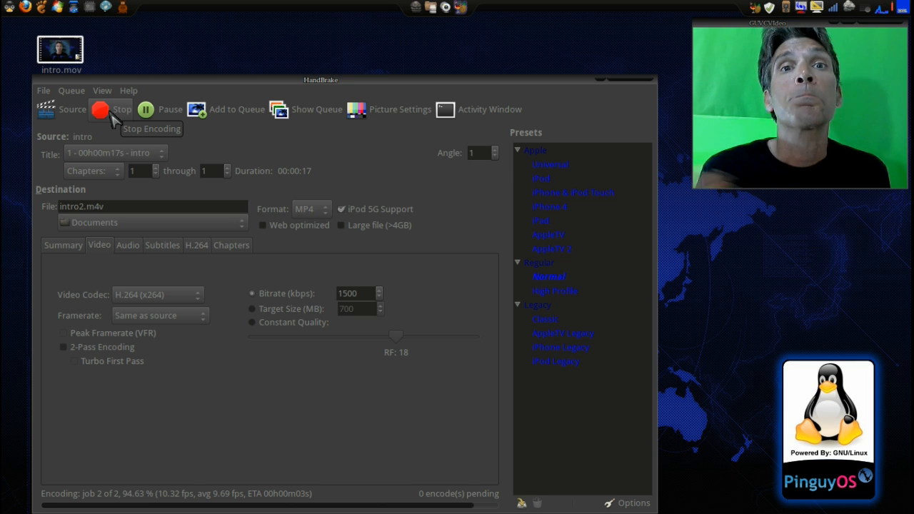
- Let the intro2.m4v encode run until the queue is reported done
click(100, 109)
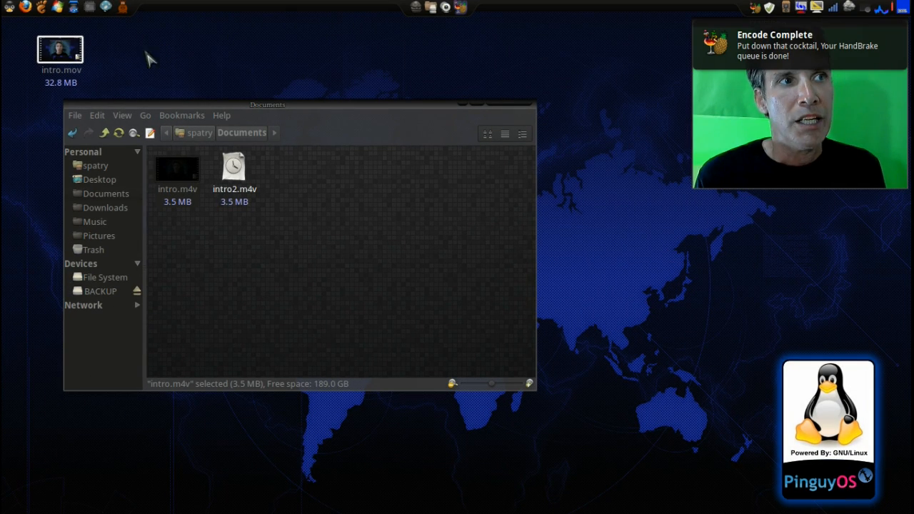
mouse_move(188, 265)
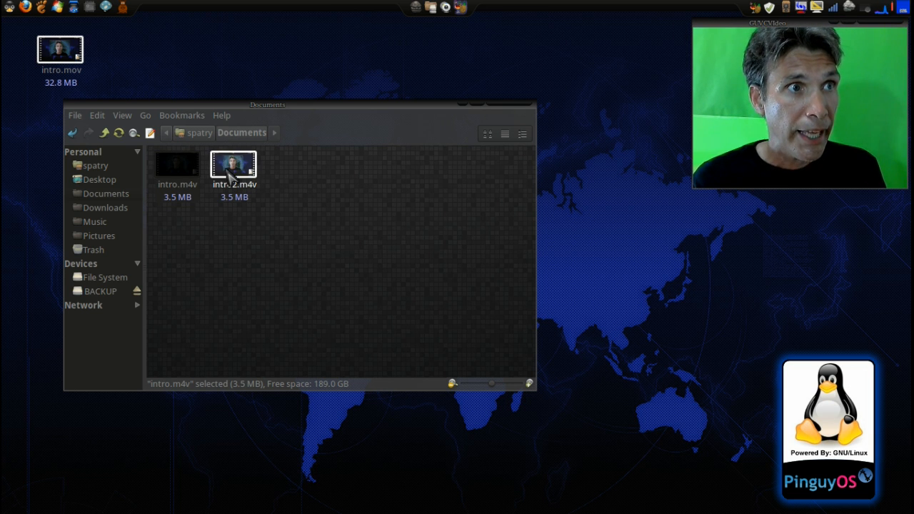
- Play the 3.5 MB intro2.m4v from the Documents folder
double_click(234, 165)
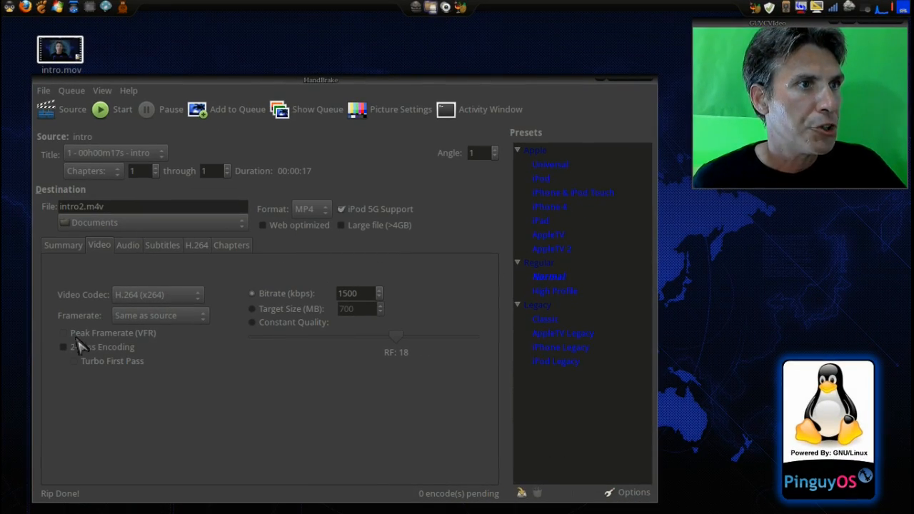
- Enable 2-Pass Encoding with Turbo First Pass and set the bitrate to 700 kbps
click(63, 347)
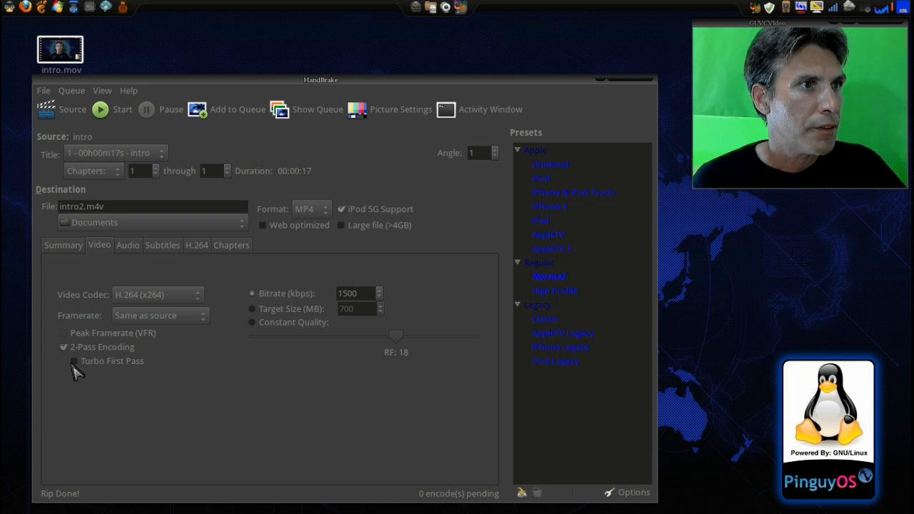
click(75, 359)
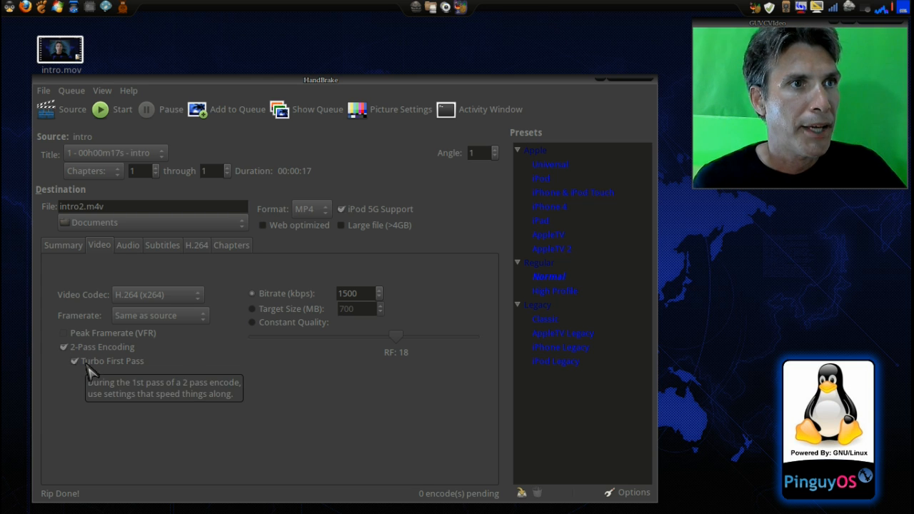
mouse_move(360, 308)
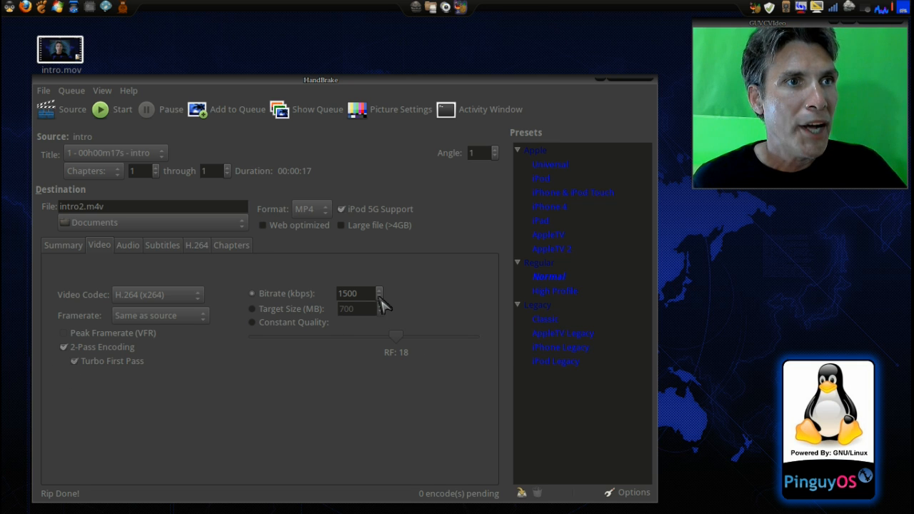
click(354, 294)
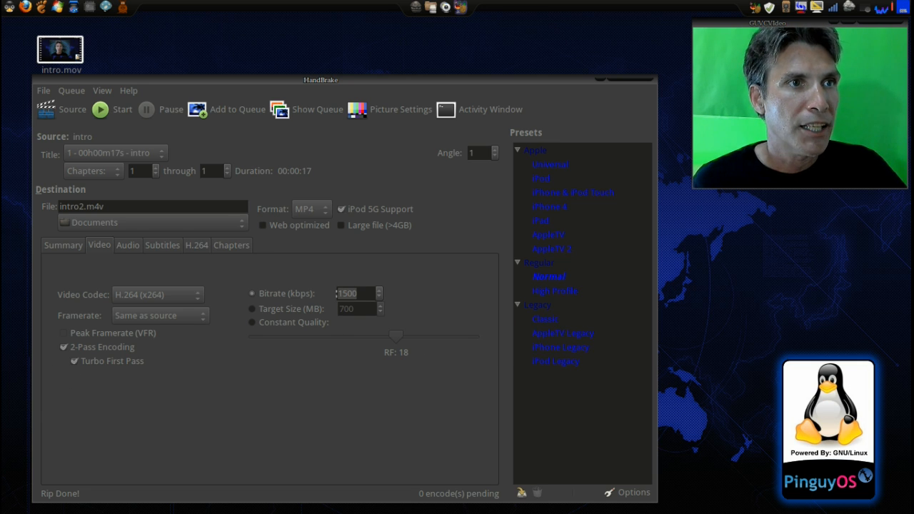
mouse_move(271, 302)
text(700)
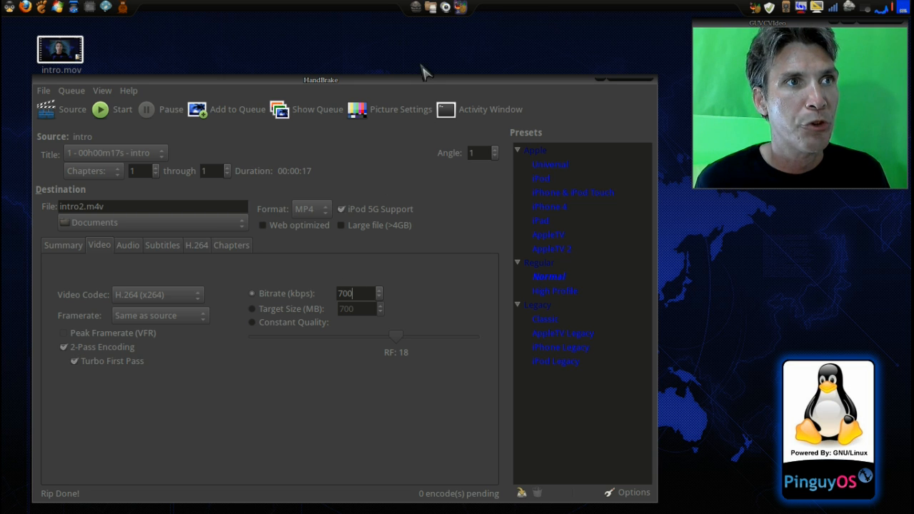
mouse_move(154, 223)
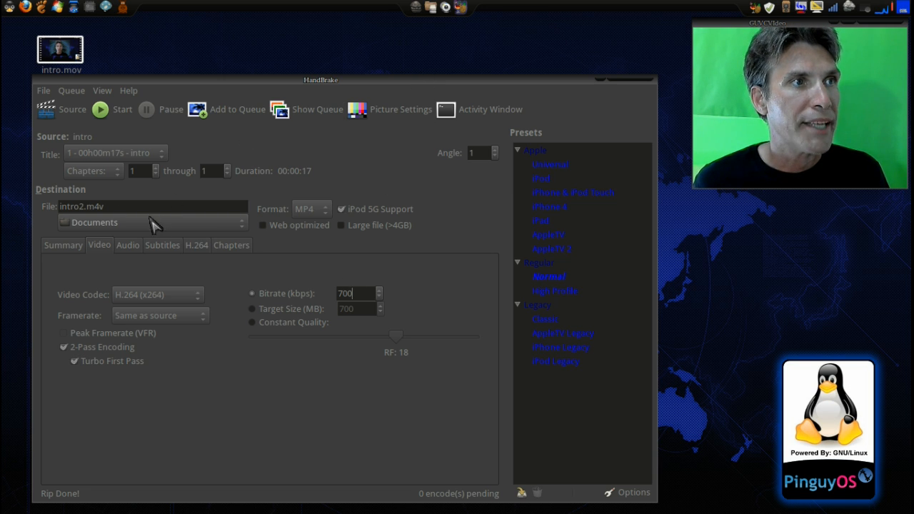
mouse_move(103, 121)
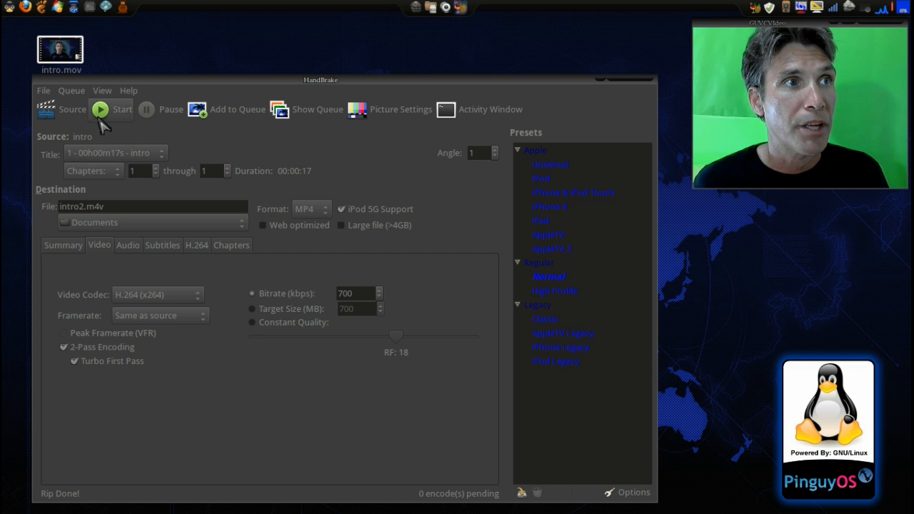
- Start the encode, confirming both prompts to overwrite the existing intro2.m4v
click(122, 109)
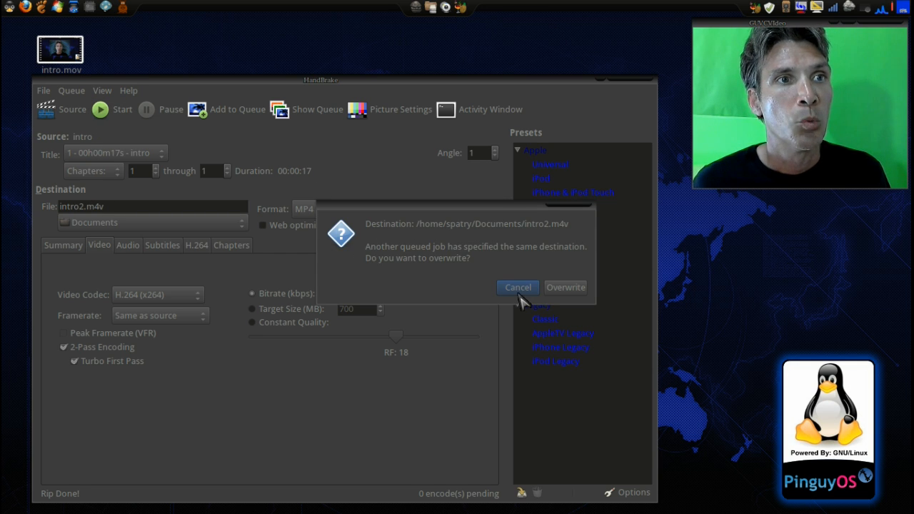
click(565, 287)
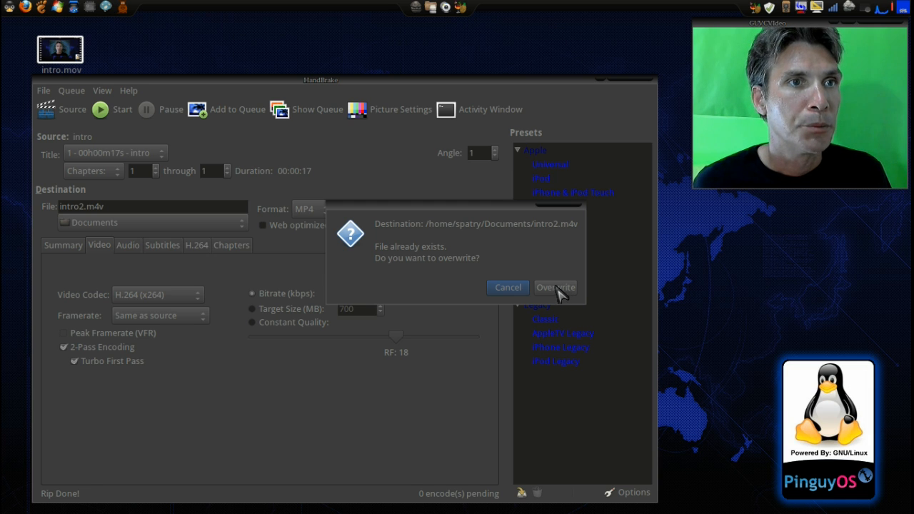
click(555, 286)
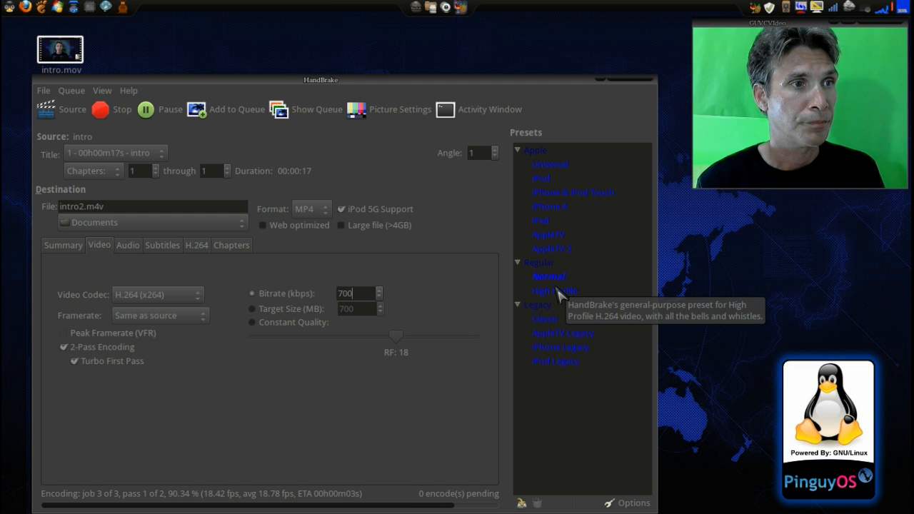
mouse_move(468, 313)
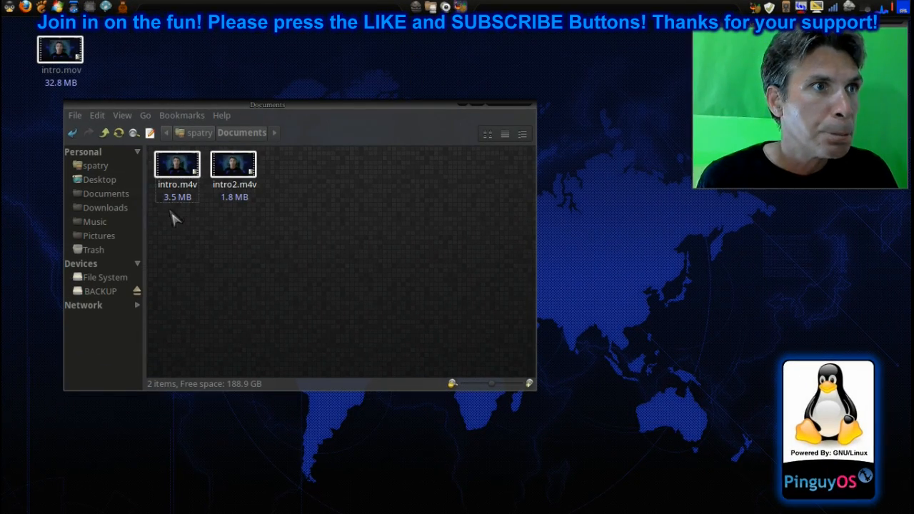
- Play the 1.8 MB intro2.m4v in GNOME MPlayer and stop playback at the end
click(234, 165)
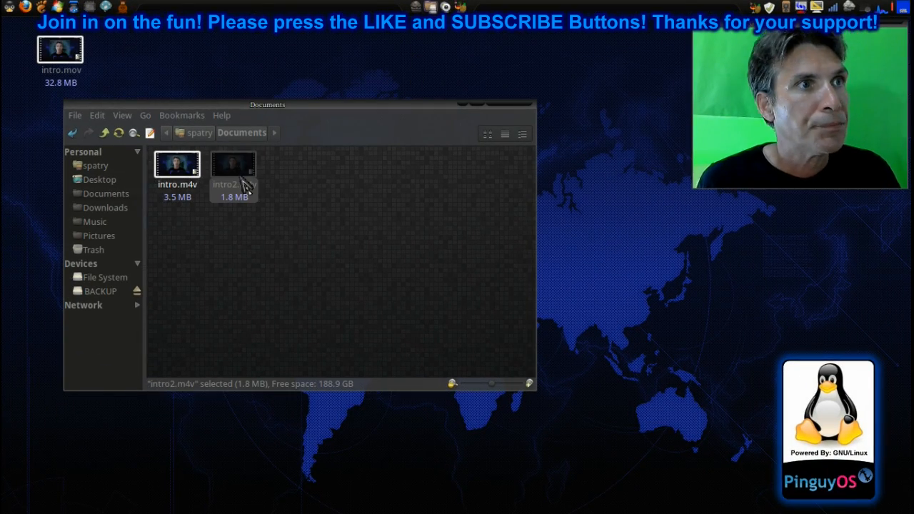
double_click(234, 164)
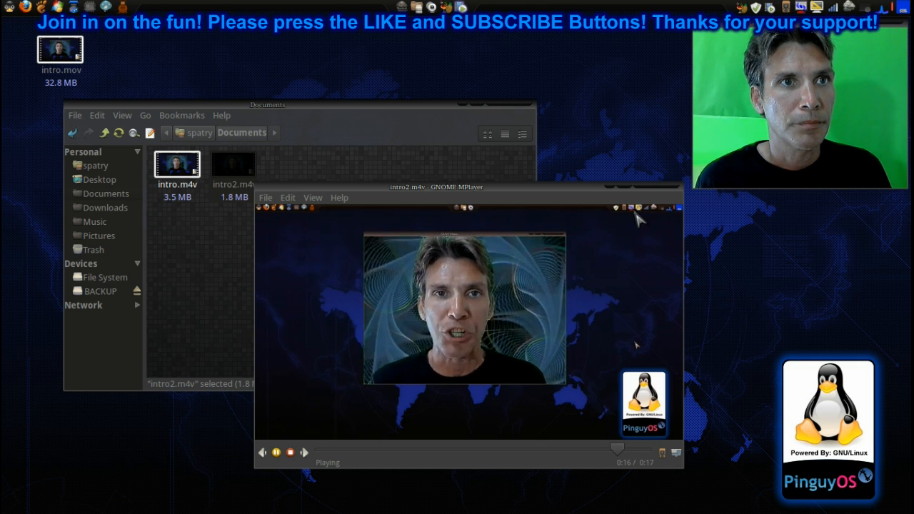
click(289, 451)
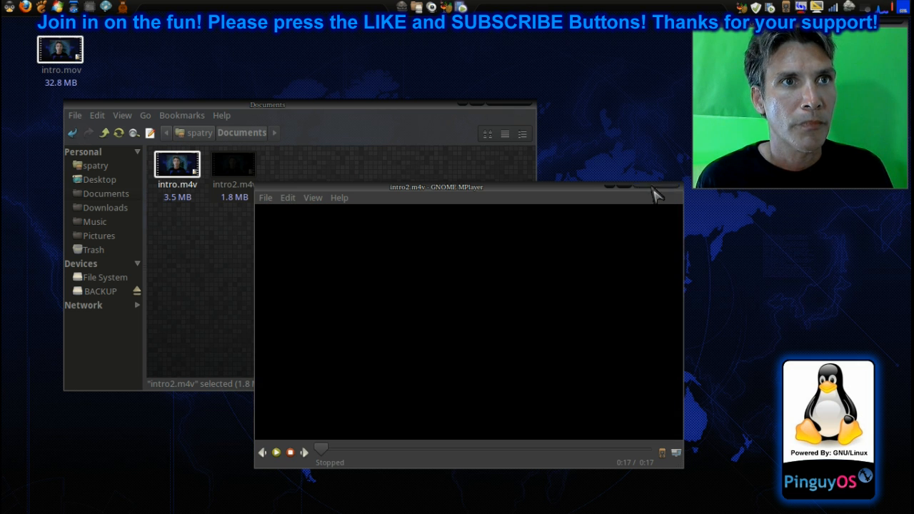